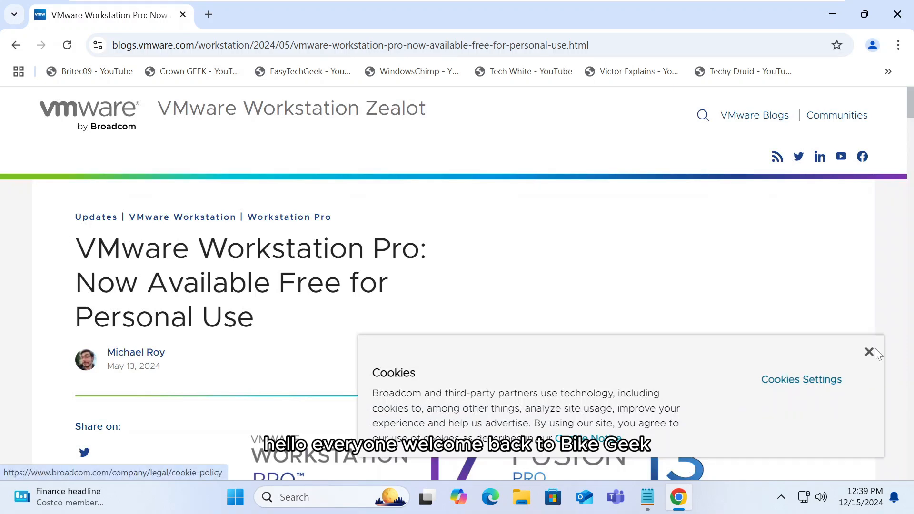
- Close the cookie banner and read through the Workstation Pro free-for-personal-use blog post
{"action": "left_click", "coordinate": [870, 352]}
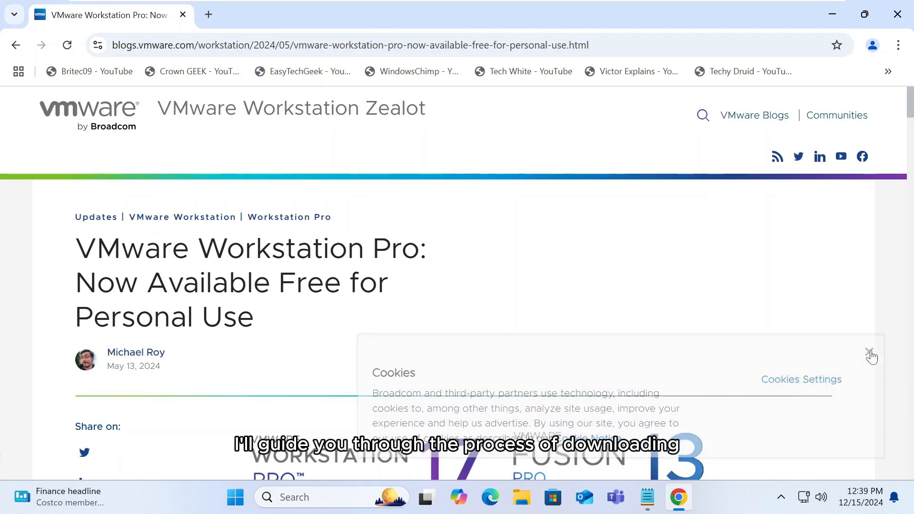
{"action": "left_click", "coordinate": [870, 354]}
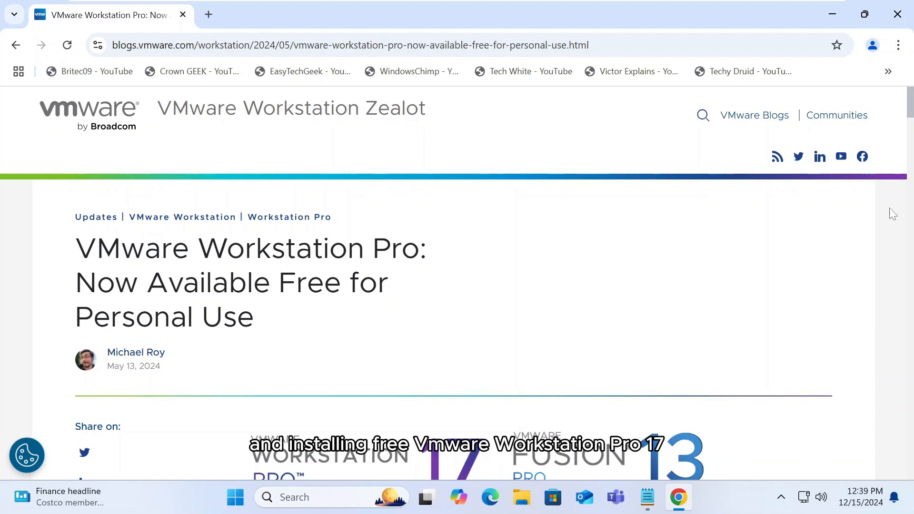
{"action": "scroll", "scroll_direction": "down", "scroll_amount": 3}
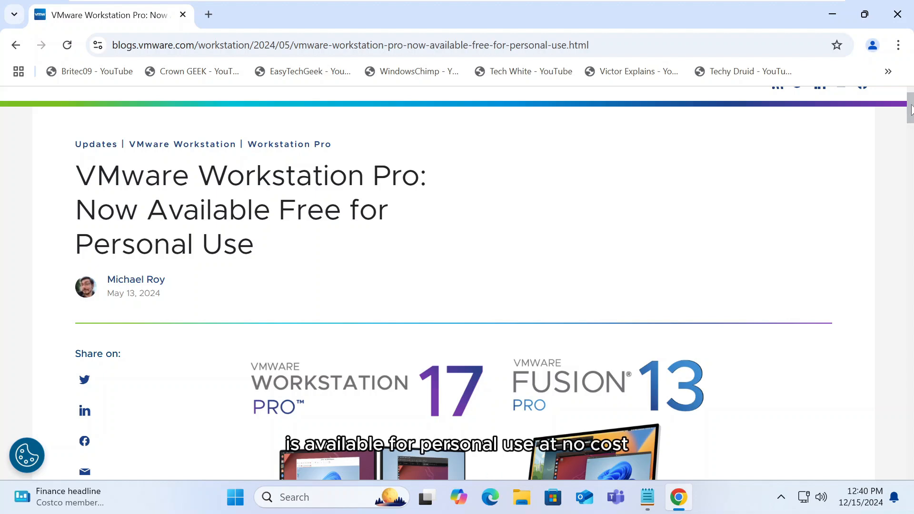
{"action": "scroll", "scroll_direction": "down", "scroll_amount": 3}
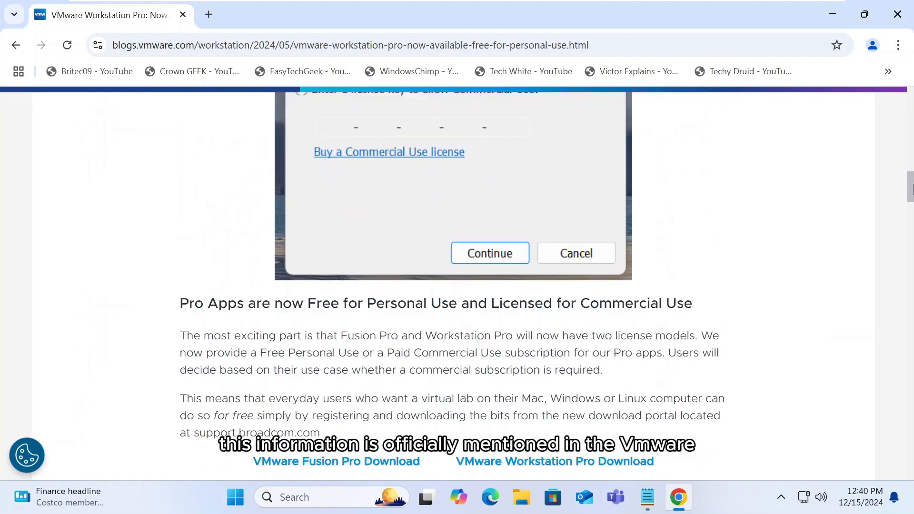
{"action": "scroll", "scroll_direction": "down", "scroll_amount": 3}
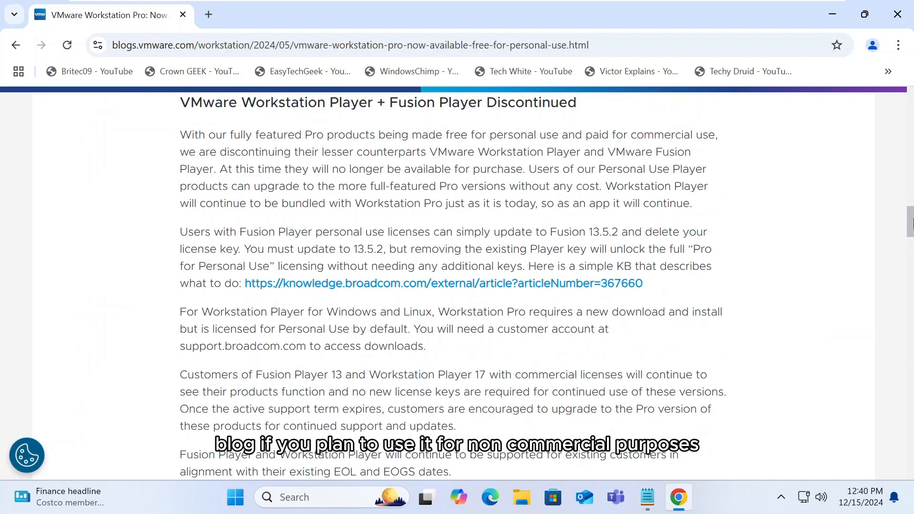
{"action": "scroll", "scroll_direction": "up", "scroll_amount": 3}
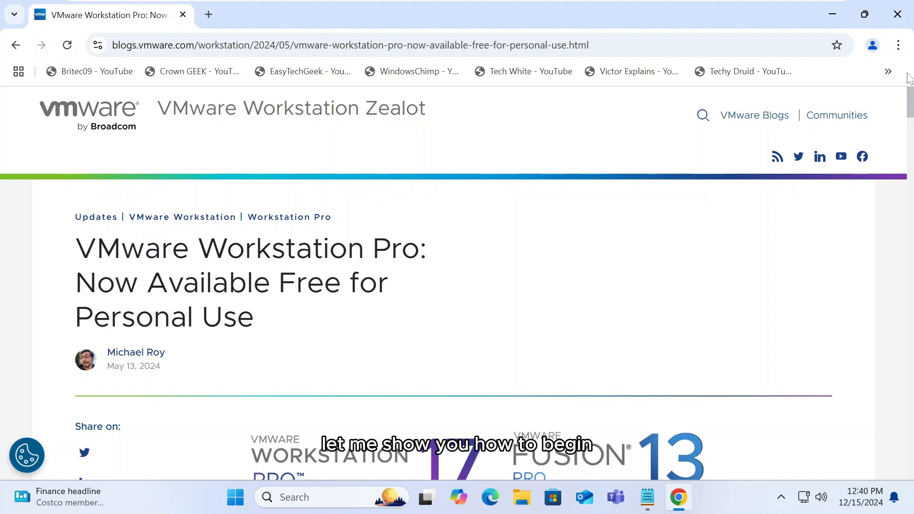
- Go to profile.broadcom.com/web/registration, review the form, and start a new browser tab
{"action": "type", "text": "broadcom.com/web/registration"}
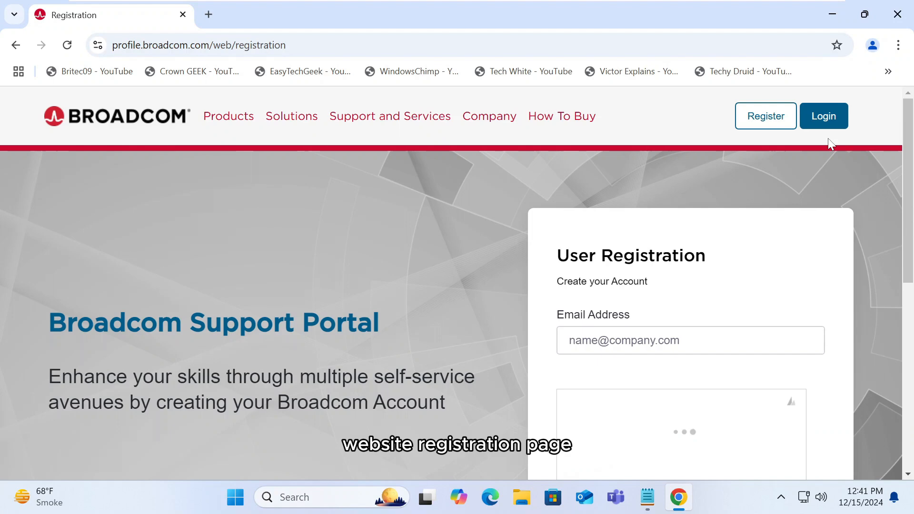
{"action": "scroll", "scroll_direction": "down", "scroll_amount": 3}
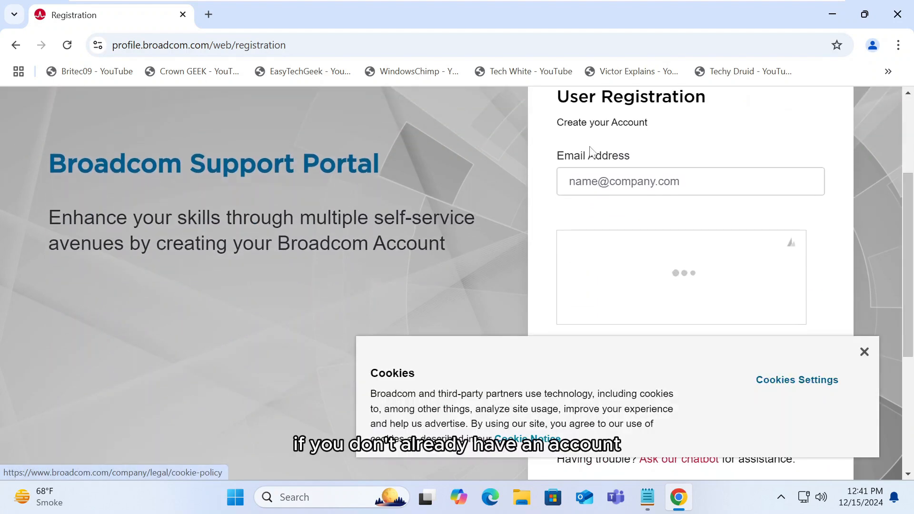
{"action": "left_click", "coordinate": [863, 351]}
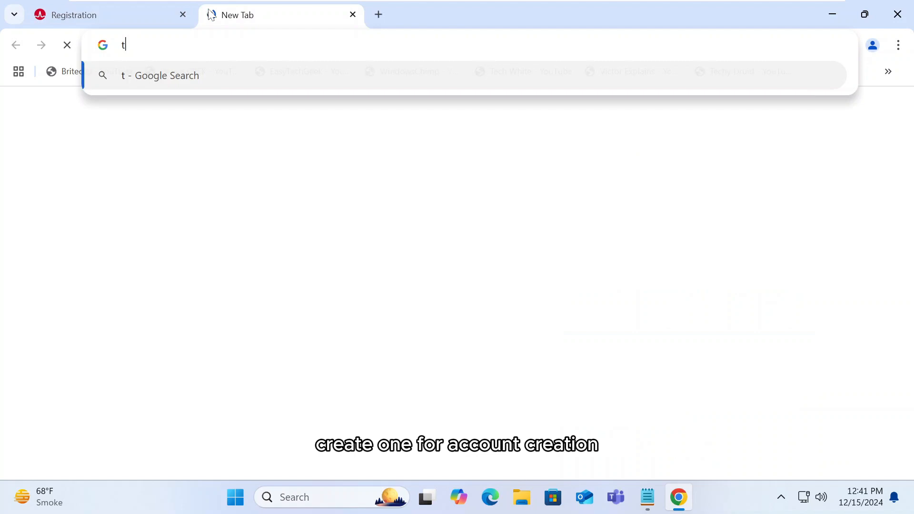
- Search 'tempmail', land on Temp Mail and copy the generated temporary email address
{"action": "type", "text": "empmail"}
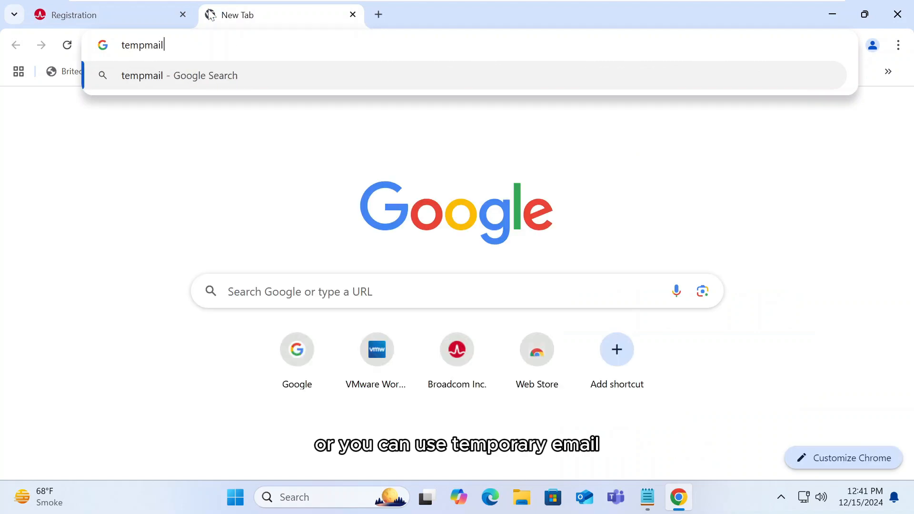
{"action": "key", "text": "Return"}
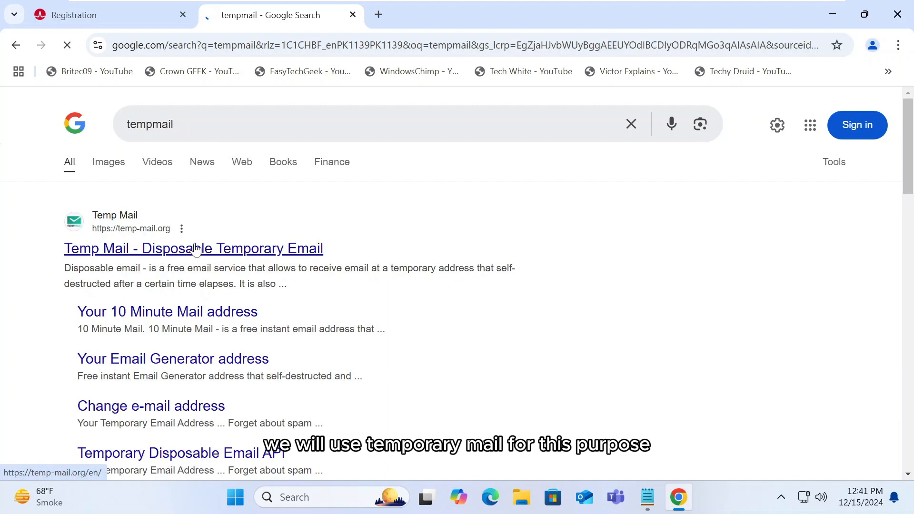
{"action": "left_click", "coordinate": [193, 248]}
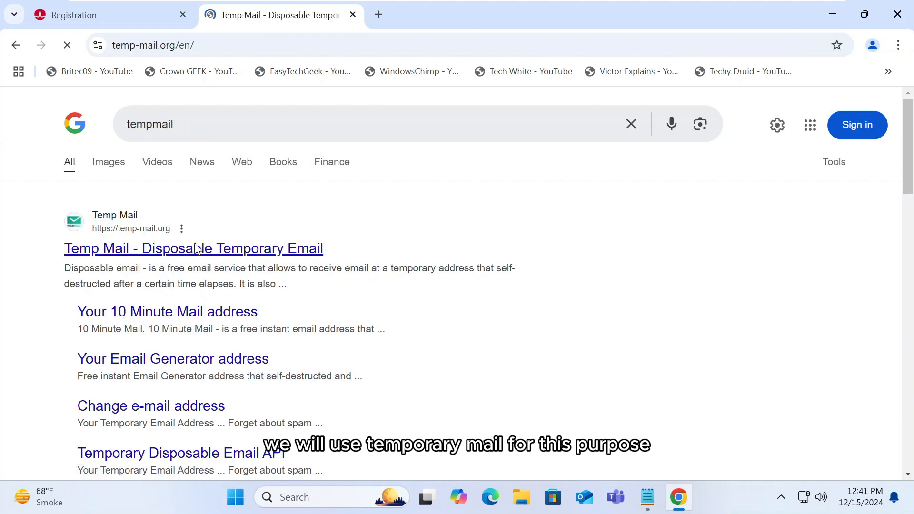
{"action": "left_click", "coordinate": [193, 249]}
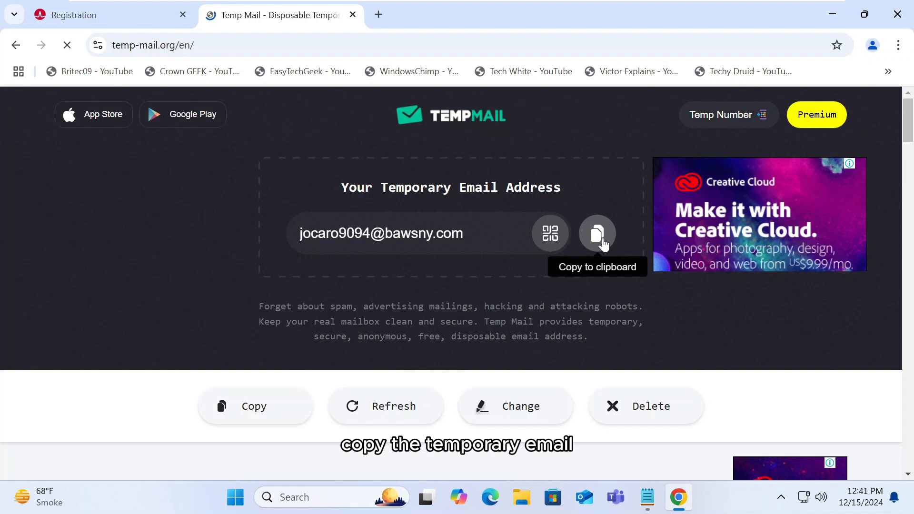
{"action": "left_click", "coordinate": [110, 14]}
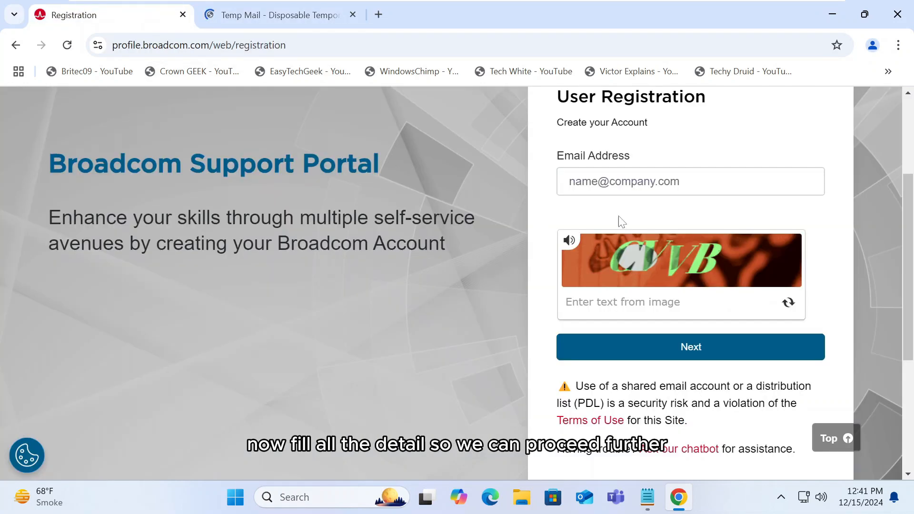
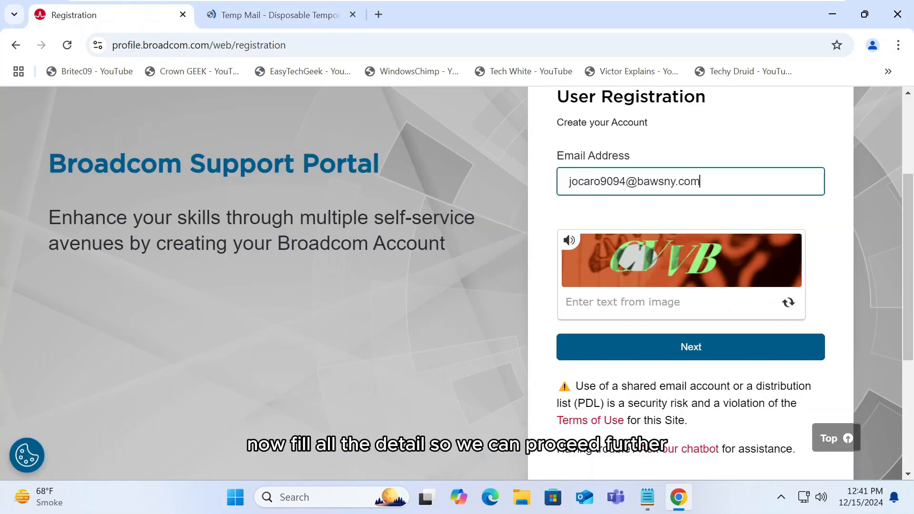
{"action": "left_click", "coordinate": [788, 302]}
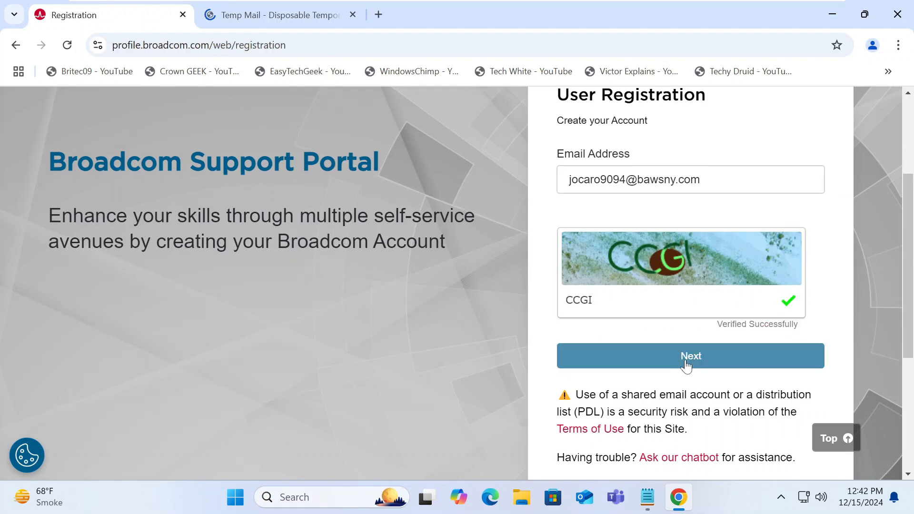
{"action": "left_click", "coordinate": [690, 356]}
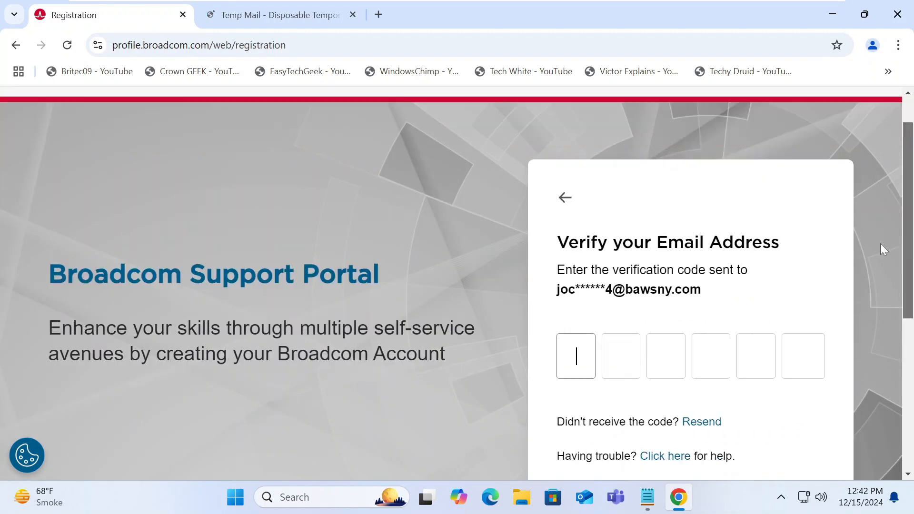
{"action": "left_click", "coordinate": [280, 14]}
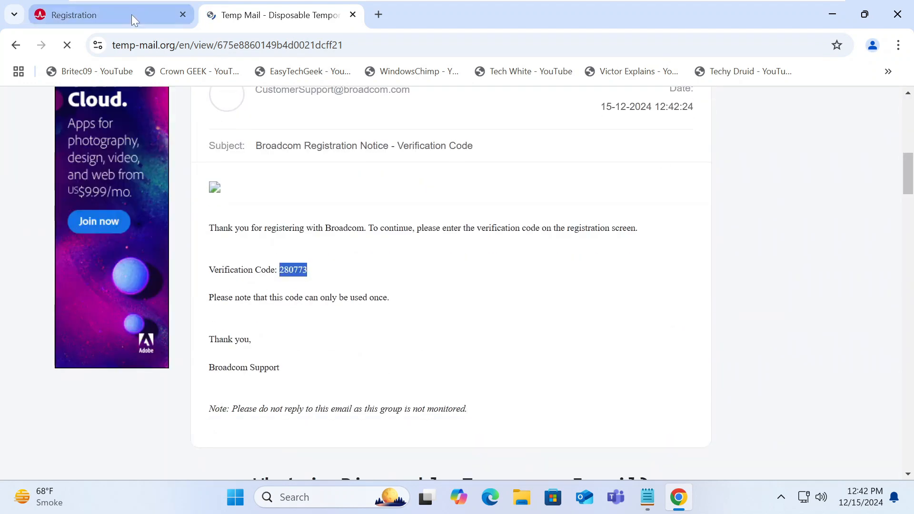
- Enter the code, choose United Kingdom, accept the Terms of Use and create the account successfully
{"action": "left_click", "coordinate": [73, 15]}
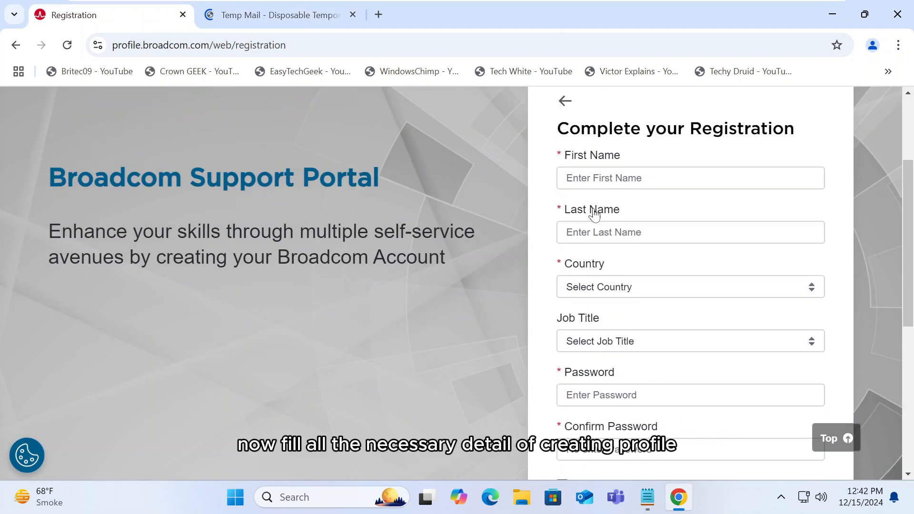
{"action": "left_click", "coordinate": [690, 286]}
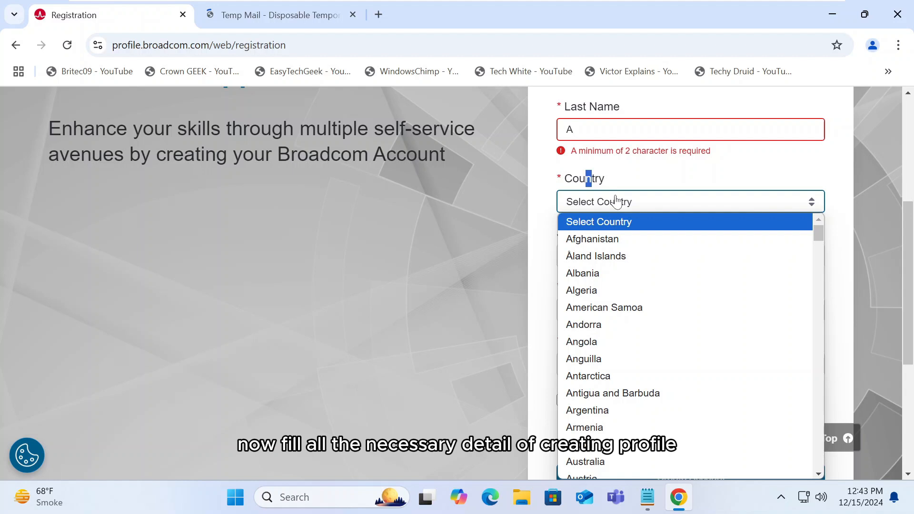
{"action": "left_click", "coordinate": [602, 201]}
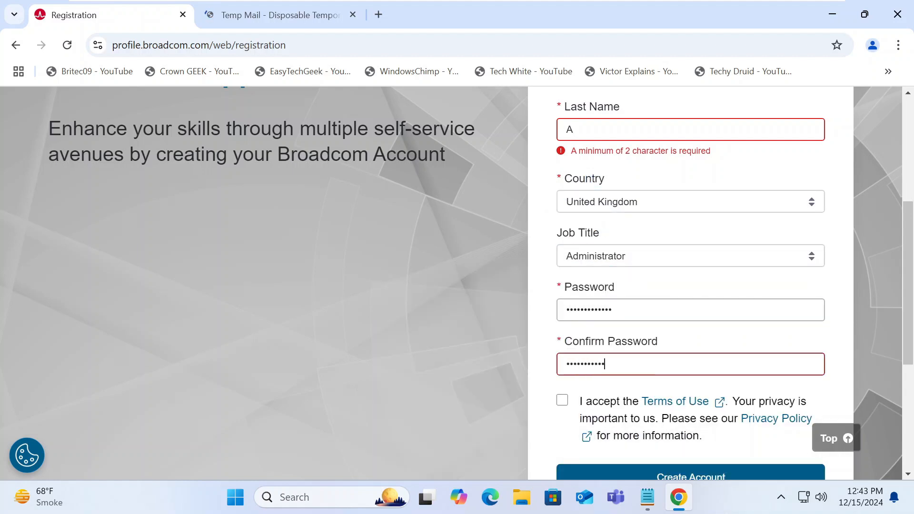
{"action": "left_click", "coordinate": [562, 399]}
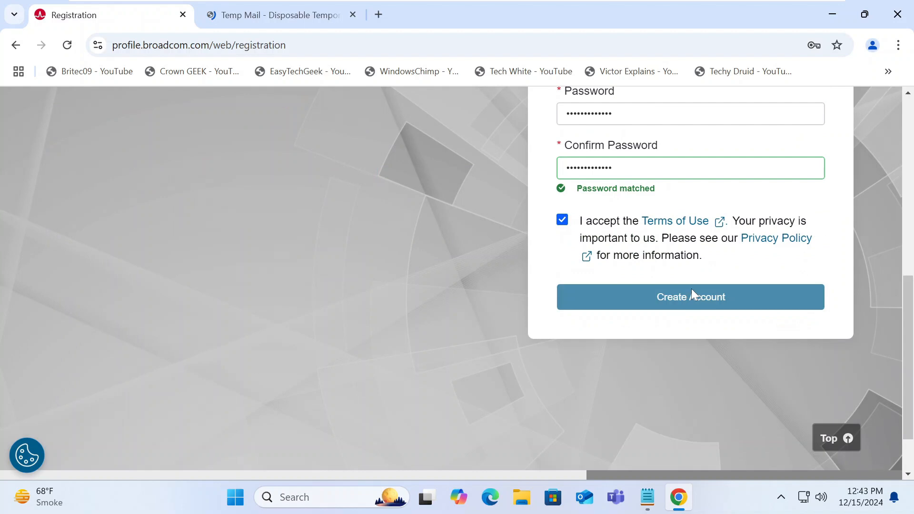
{"action": "left_click", "coordinate": [690, 298]}
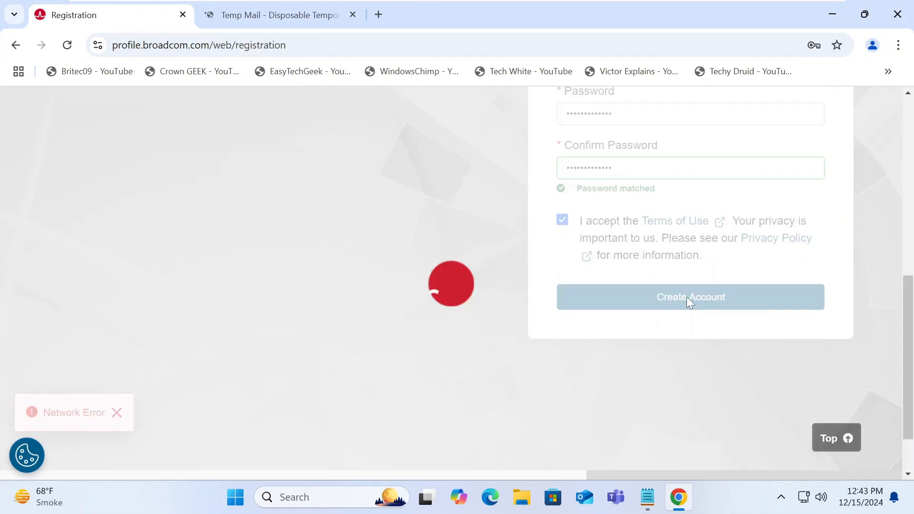
{"action": "left_click", "coordinate": [691, 297]}
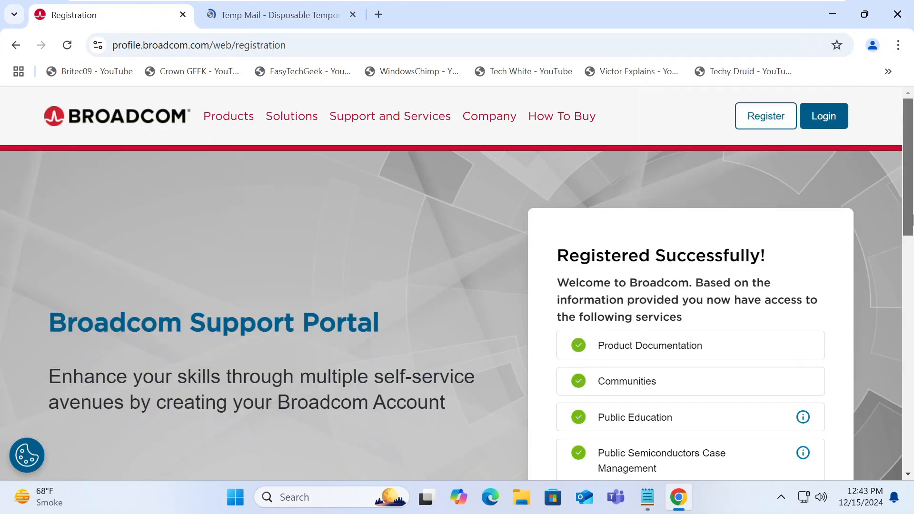
{"action": "scroll", "scroll_direction": "down", "scroll_amount": 3}
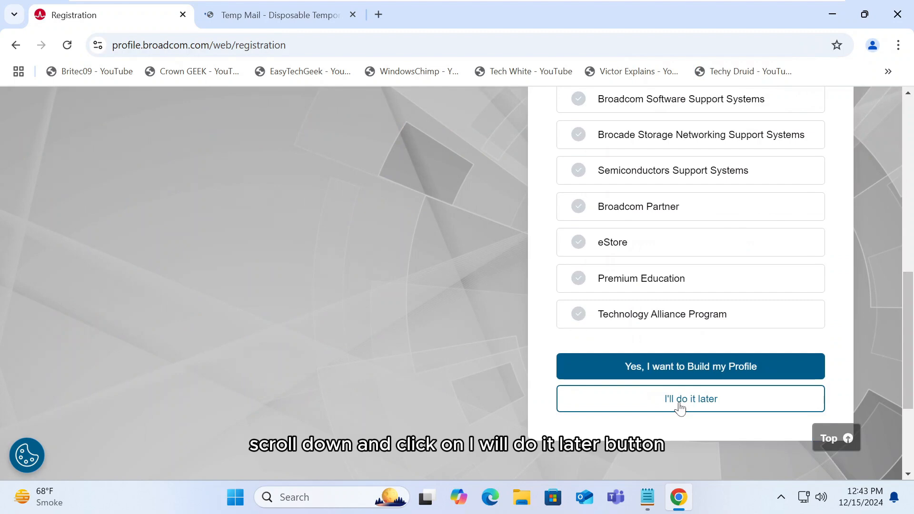
- Skip profile building, then log in with the new username and password to reach Broadcom Support home
{"action": "left_click", "coordinate": [690, 398]}
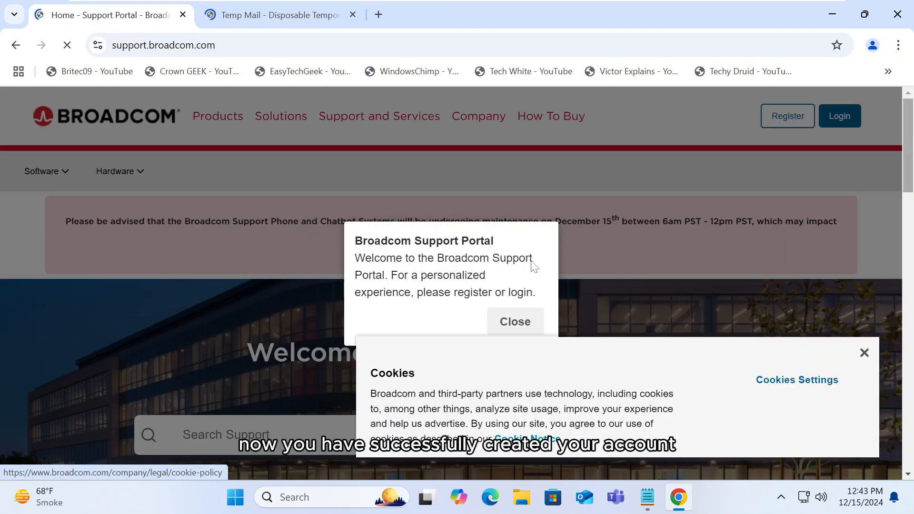
{"action": "left_click", "coordinate": [515, 321]}
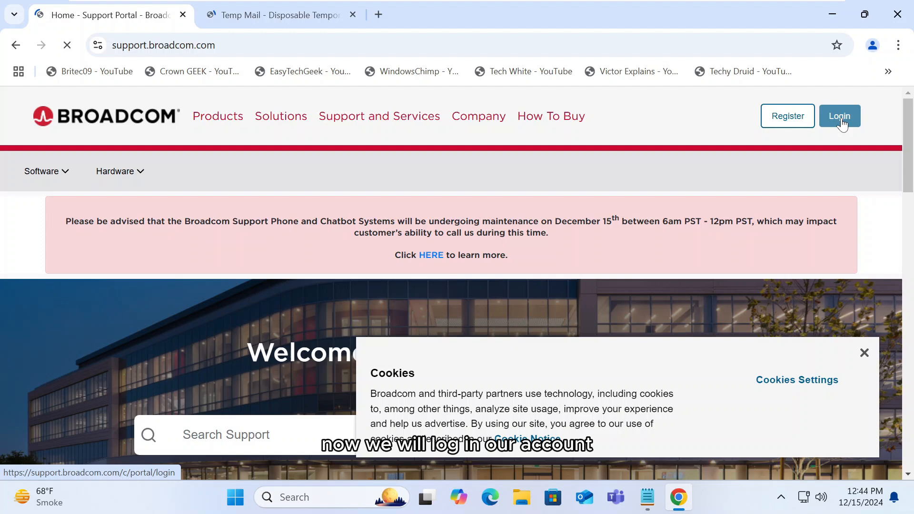
{"action": "left_click", "coordinate": [839, 116]}
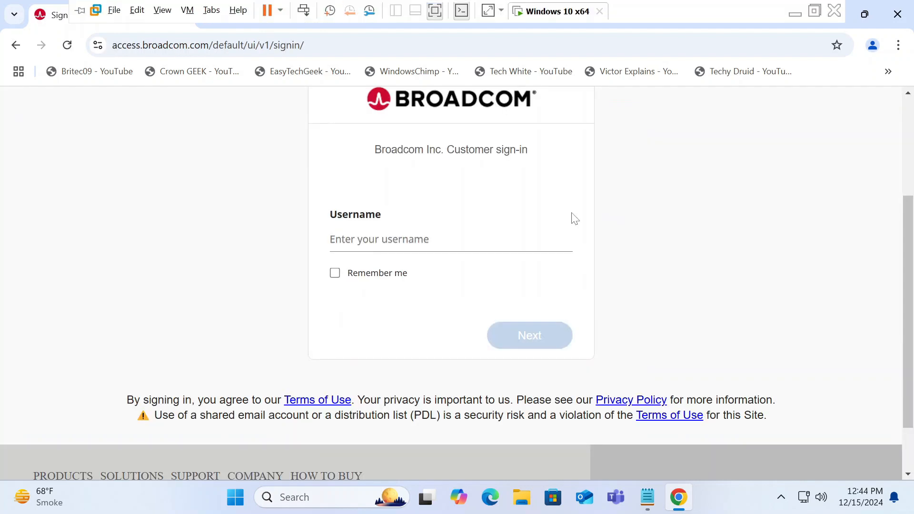
{"action": "left_click", "coordinate": [529, 335]}
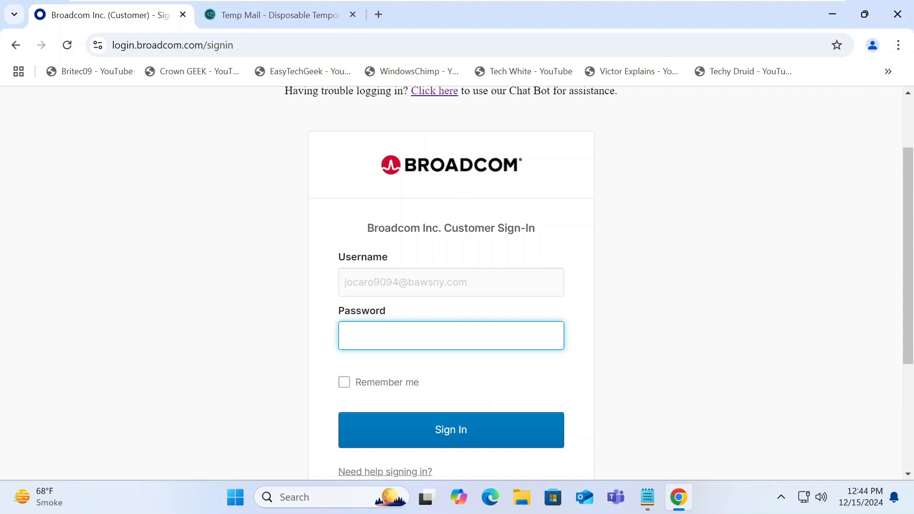
{"action": "left_click", "coordinate": [450, 429]}
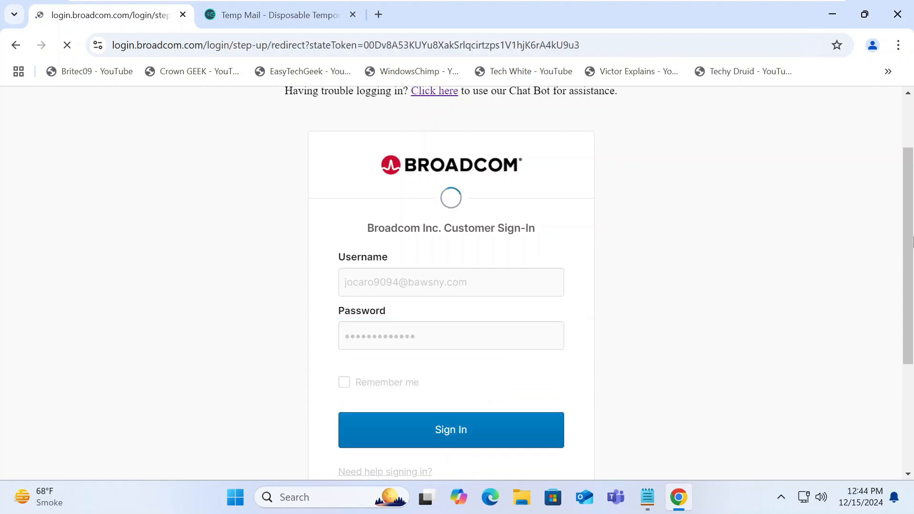
{"action": "left_click", "coordinate": [450, 430]}
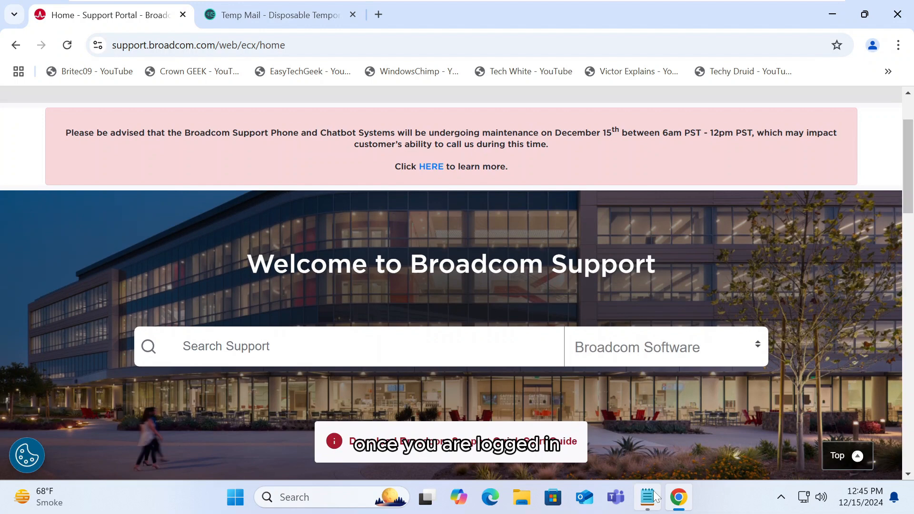
- Load the blogs.vmware.com Workstation Pro post from the Notepad URL and follow its 'VMware Workstation Pro Download' link
{"action": "left_click", "coordinate": [645, 497]}
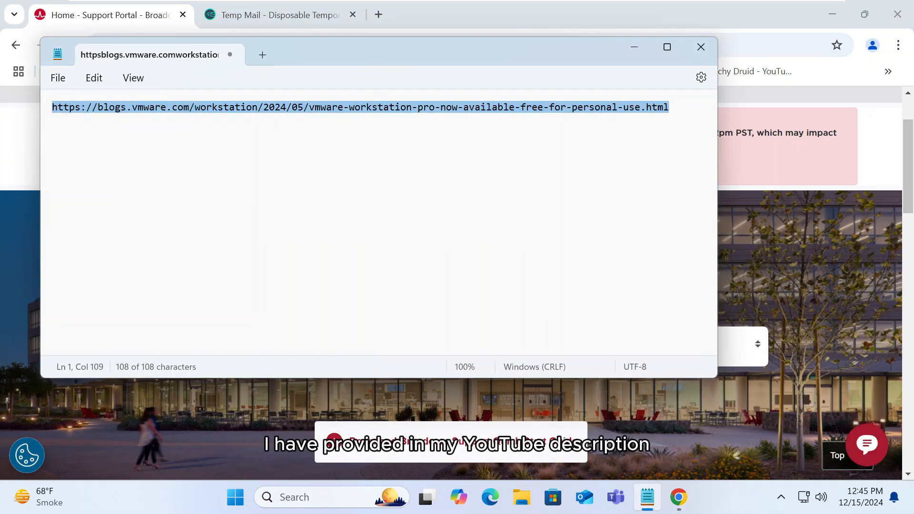
{"action": "left_click", "coordinate": [547, 14]}
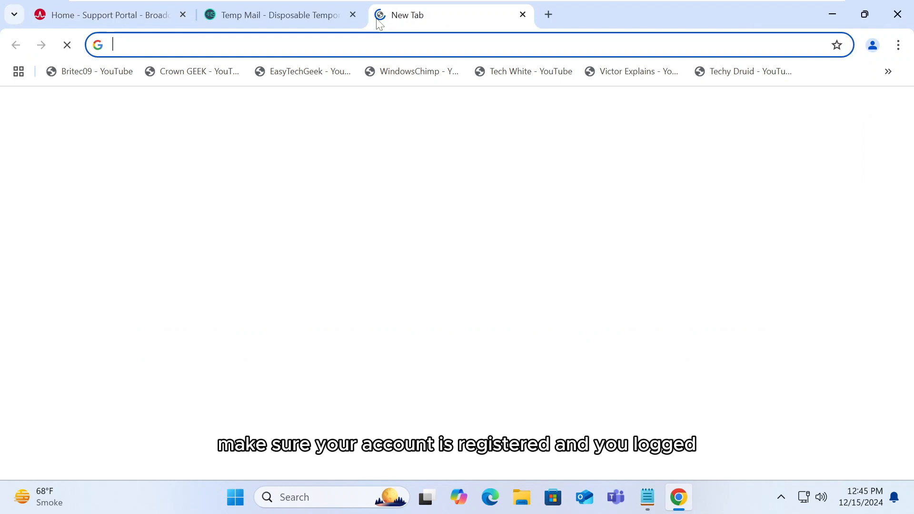
{"action": "type", "text": "blogs.vmware.com/workstation/2024/05/vmware-workstation-pro-now-available-free-for-personal-use.html"}
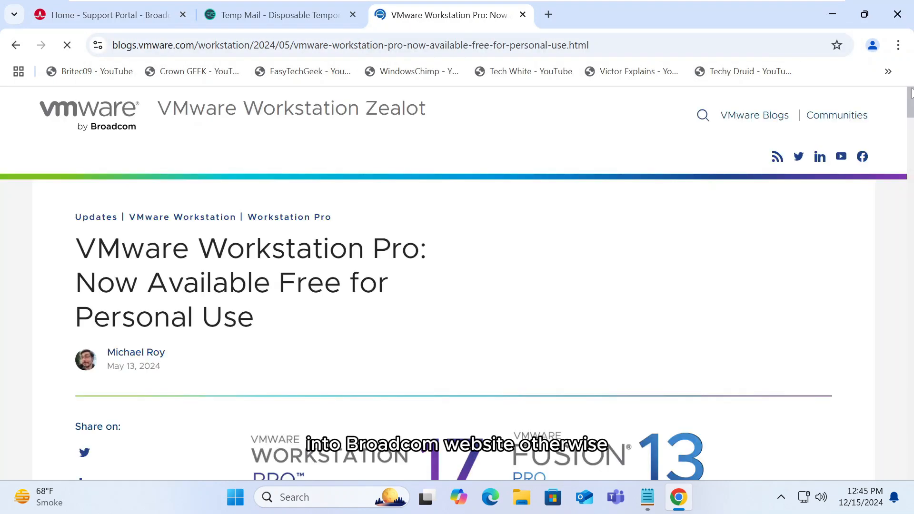
{"action": "scroll", "scroll_direction": "down", "scroll_amount": 3}
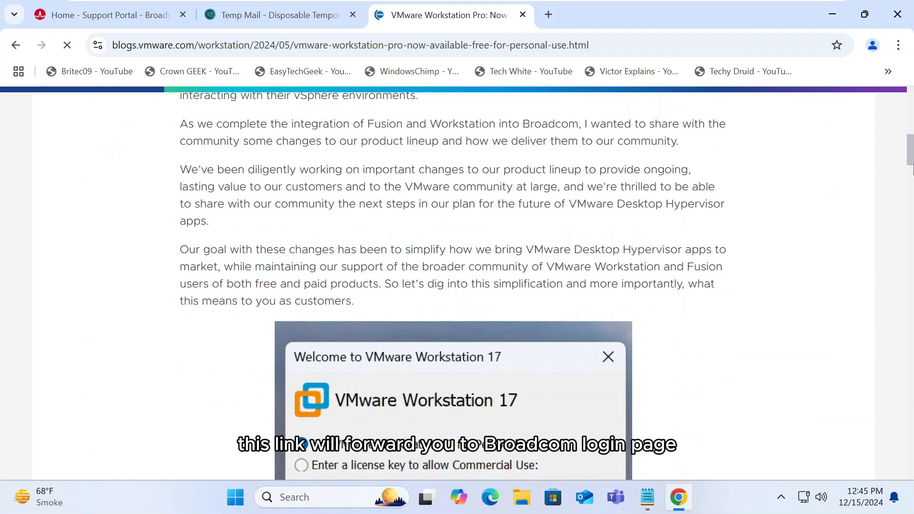
{"action": "left_click", "coordinate": [554, 224]}
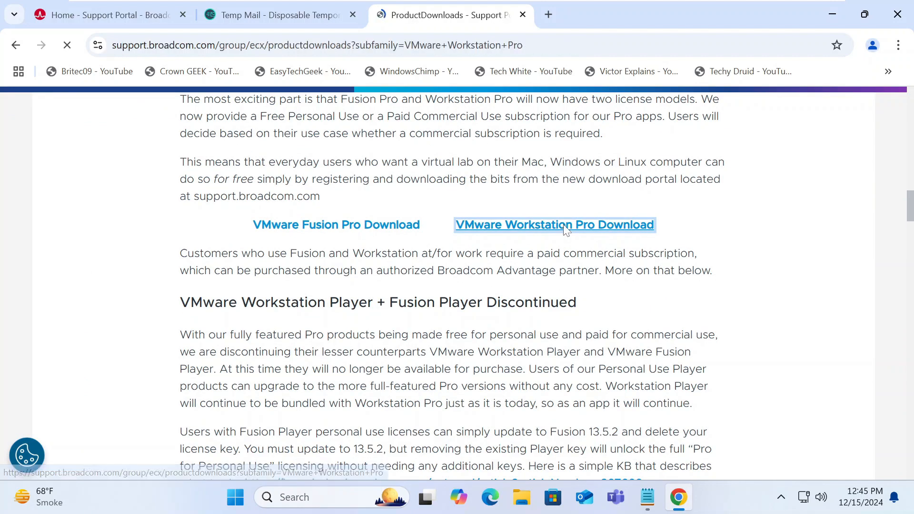
- Locate VMware Workstation Pro 17.0 for Windows and select release 17.6.1's files
{"action": "left_click", "coordinate": [554, 225]}
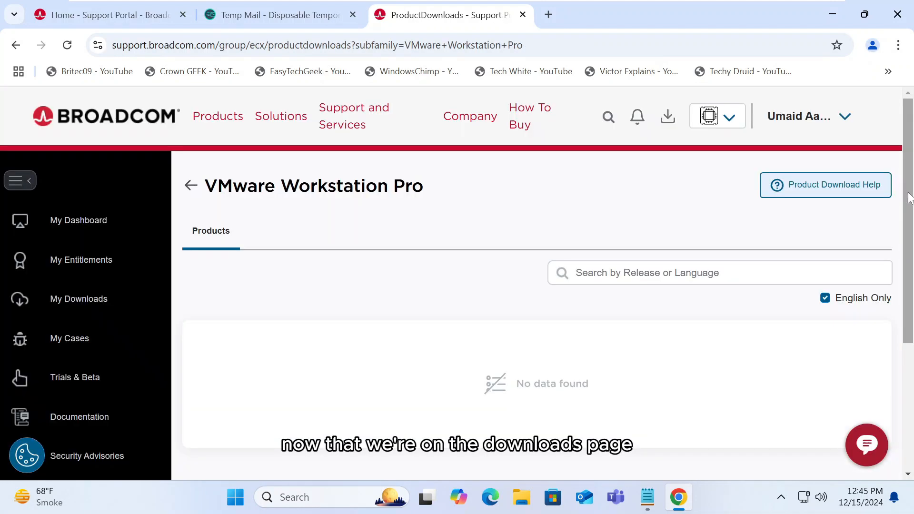
{"action": "scroll", "scroll_direction": "down", "scroll_amount": 3}
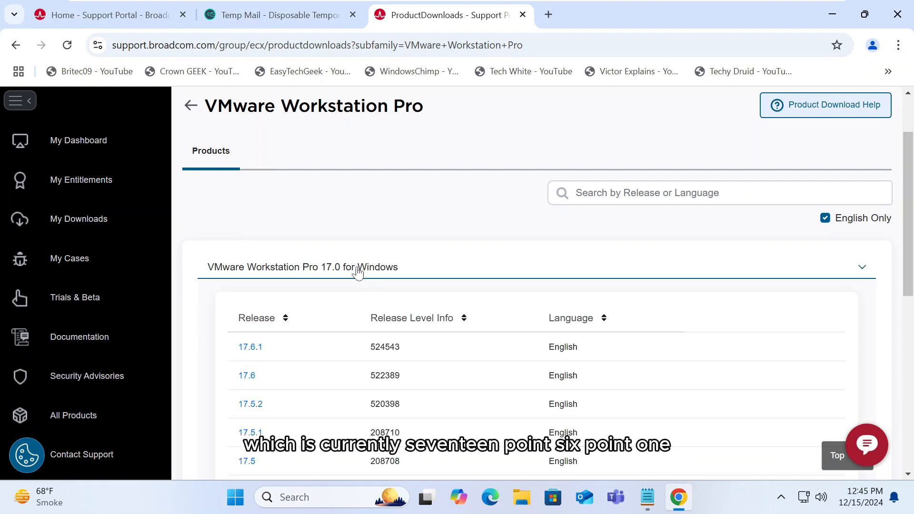
{"action": "scroll", "scroll_direction": "down", "scroll_amount": 3}
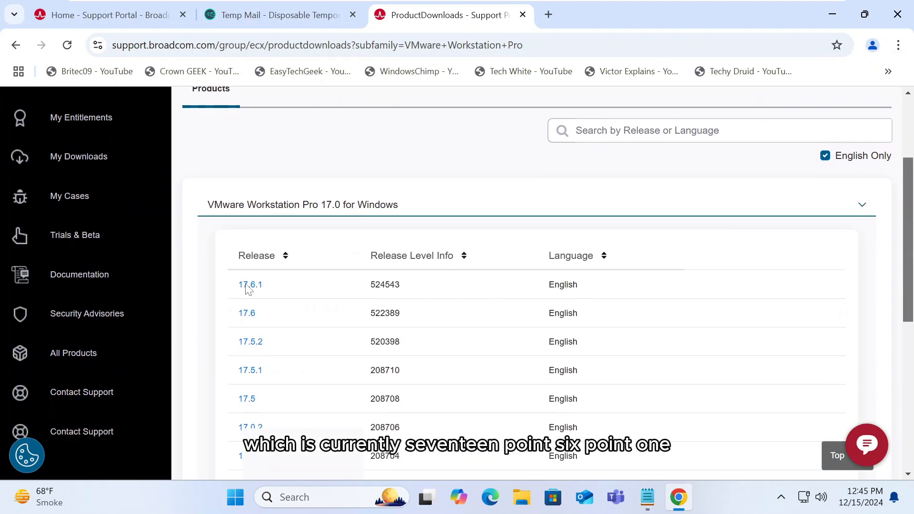
{"action": "left_click", "coordinate": [251, 285]}
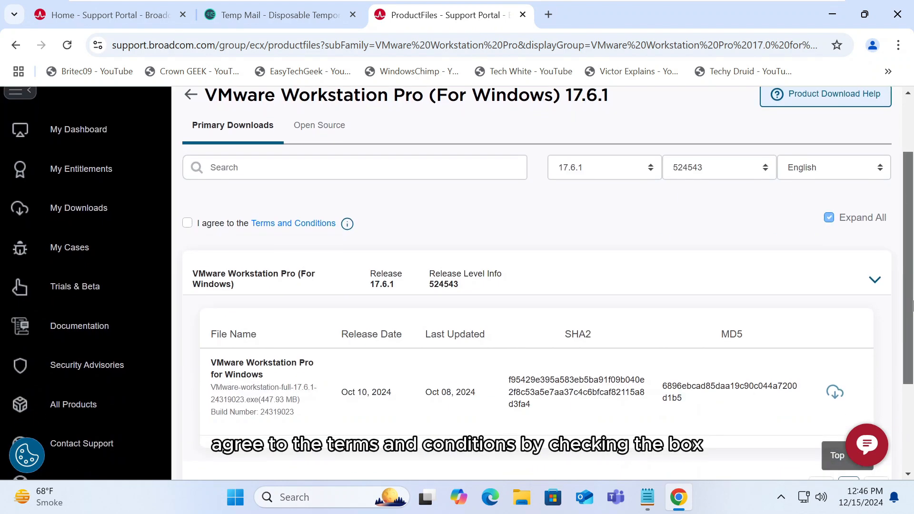
- Agree to the Terms and Conditions and request the Windows installer download
{"action": "scroll", "scroll_direction": "down", "scroll_amount": 3}
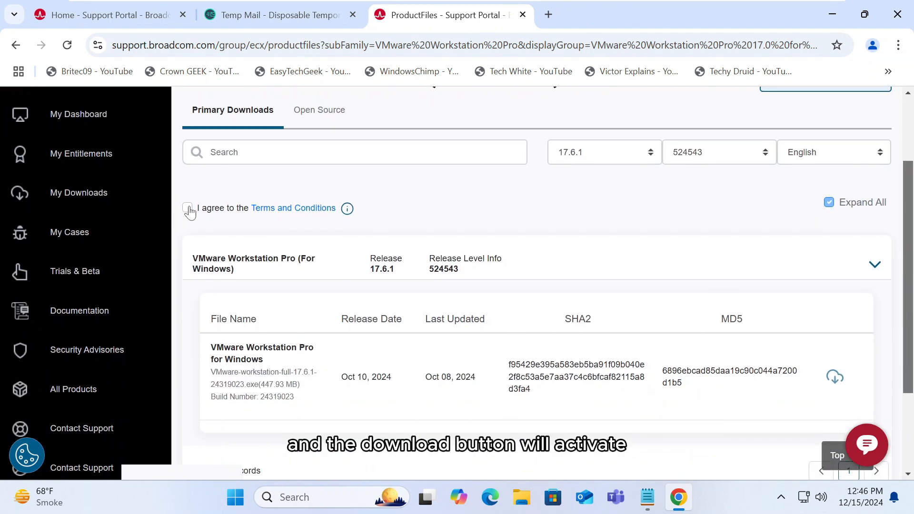
{"action": "left_click", "coordinate": [187, 207]}
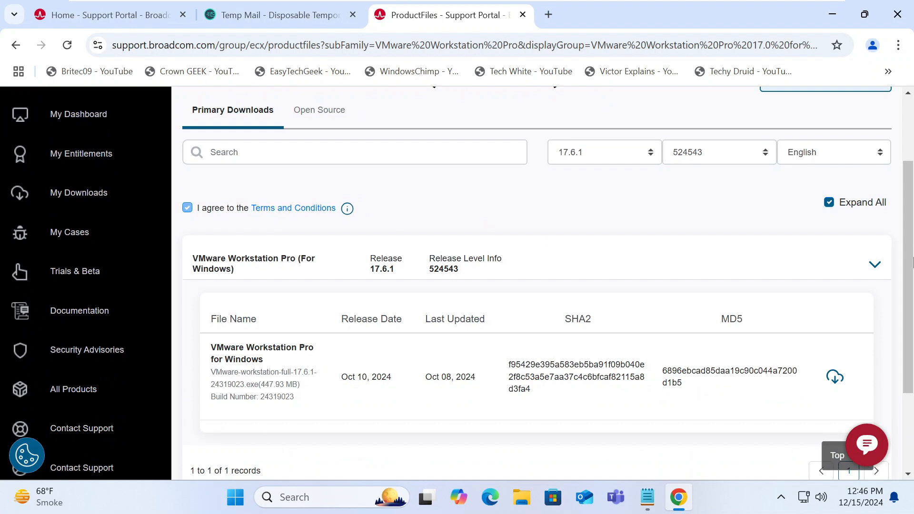
{"action": "left_click", "coordinate": [834, 376]}
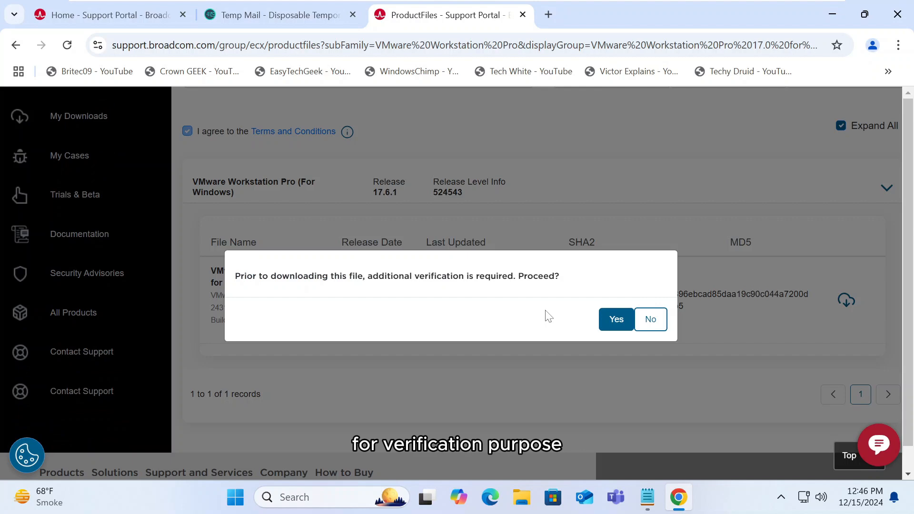
- Confirm verification with Yes, fill the address fields including the zip code, and submit the Trade Compliance form
{"action": "left_click", "coordinate": [616, 319]}
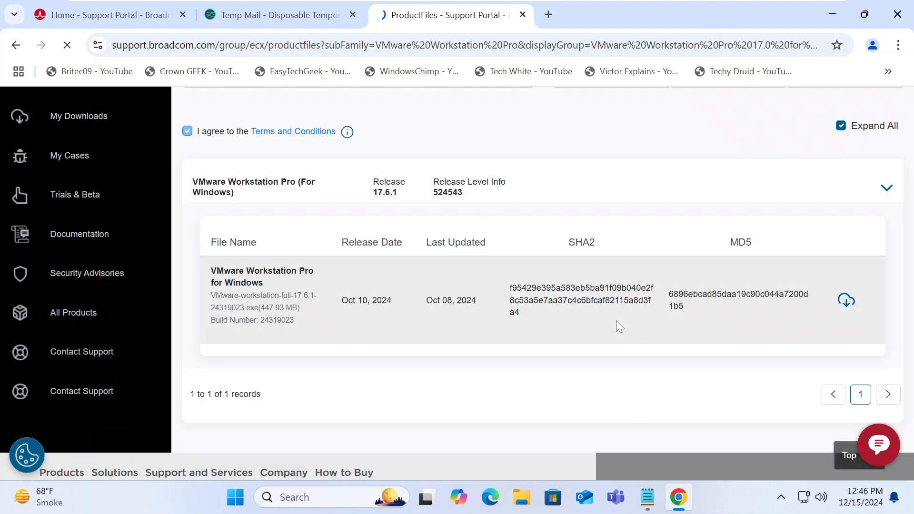
{"action": "left_click", "coordinate": [845, 300]}
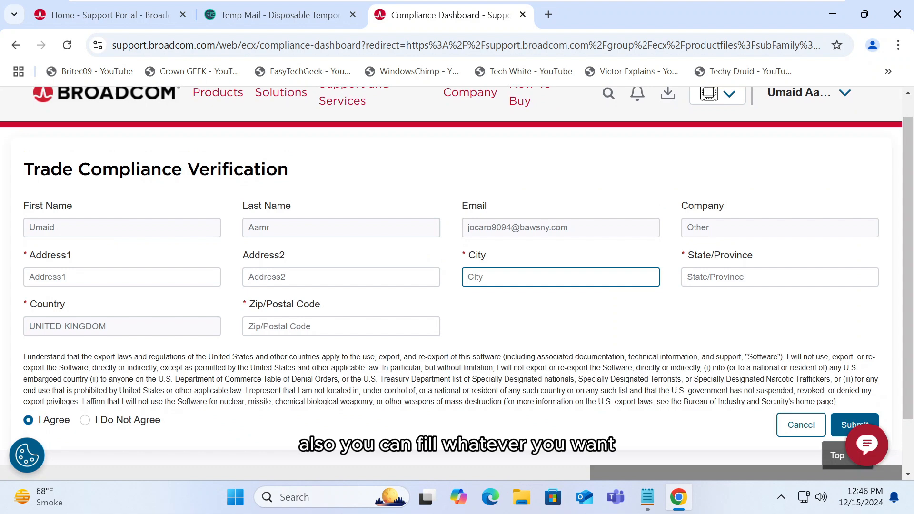
{"action": "left_click", "coordinate": [853, 424]}
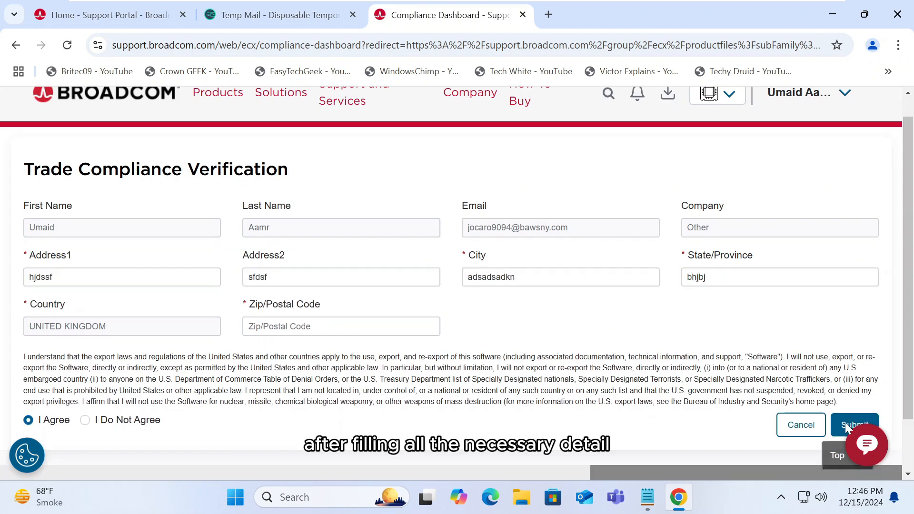
{"action": "left_click", "coordinate": [853, 425]}
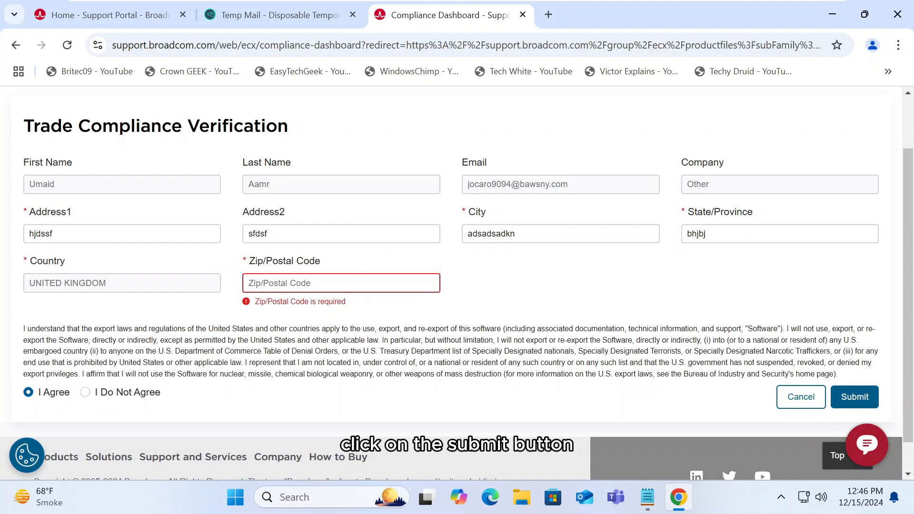
{"action": "left_click", "coordinate": [854, 396]}
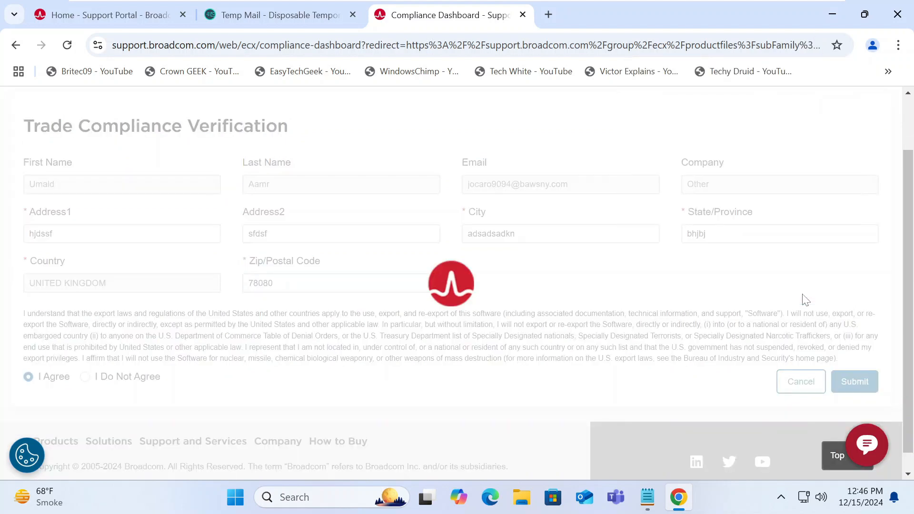
{"action": "left_click", "coordinate": [853, 381]}
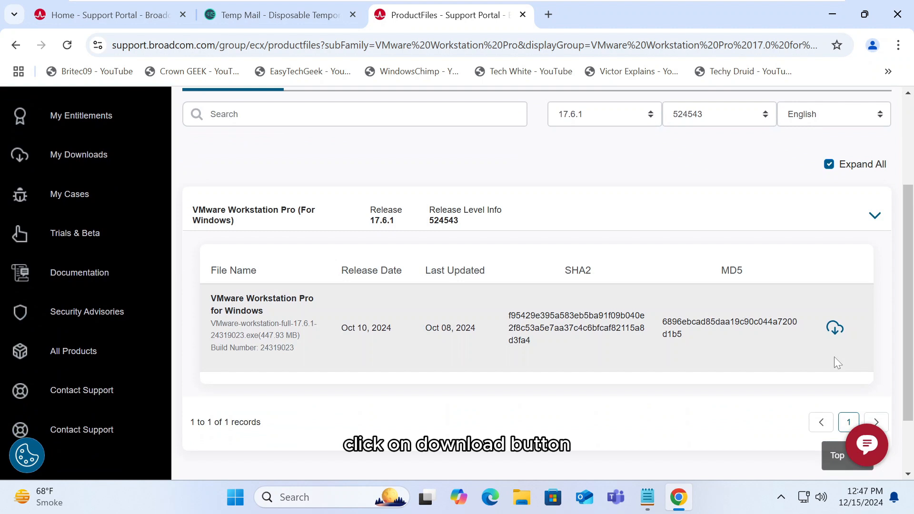
- Download VMware-workstation-full-17.6.1-24319023.exe and show it in the Downloads folder
{"action": "left_click", "coordinate": [834, 327]}
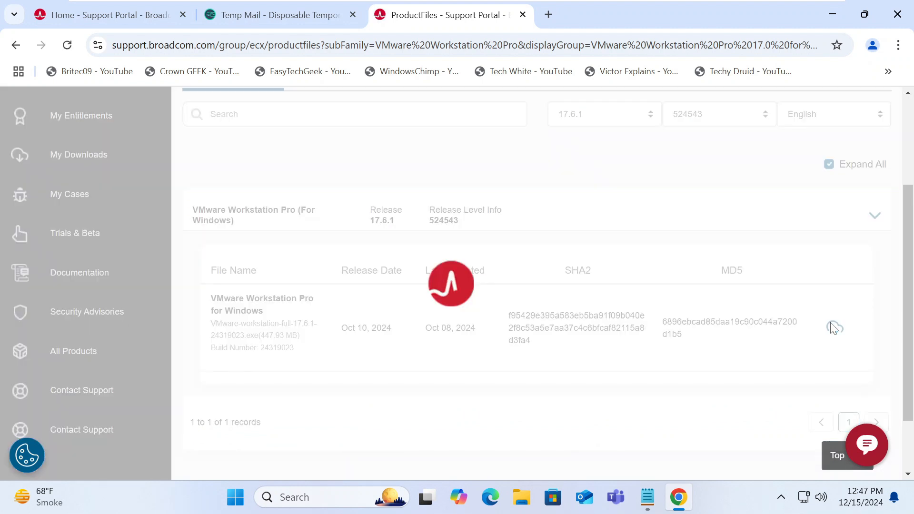
{"action": "left_click", "coordinate": [845, 45]}
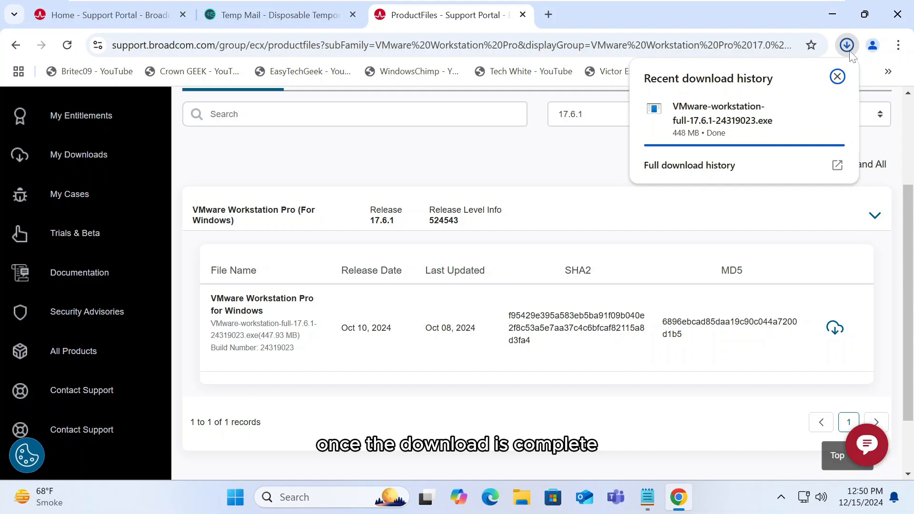
{"action": "mouse_move", "coordinate": [810, 108]}
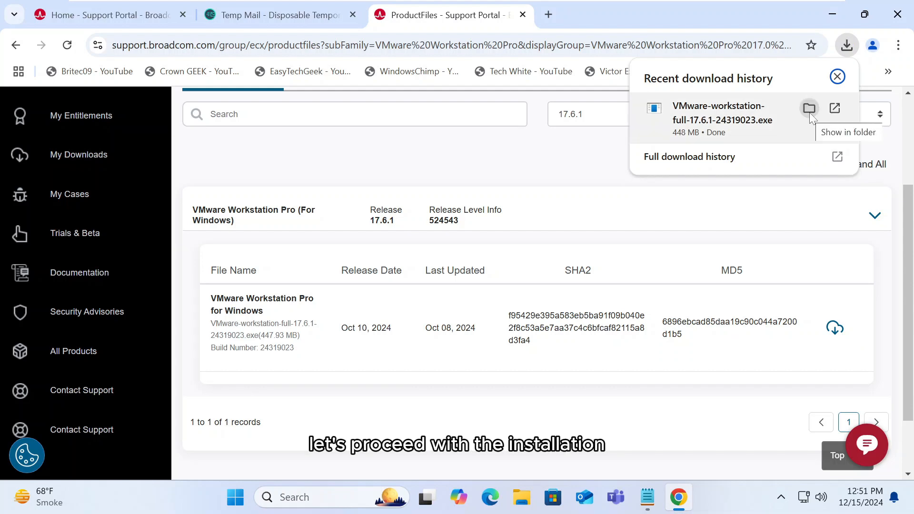
{"action": "left_click", "coordinate": [810, 109]}
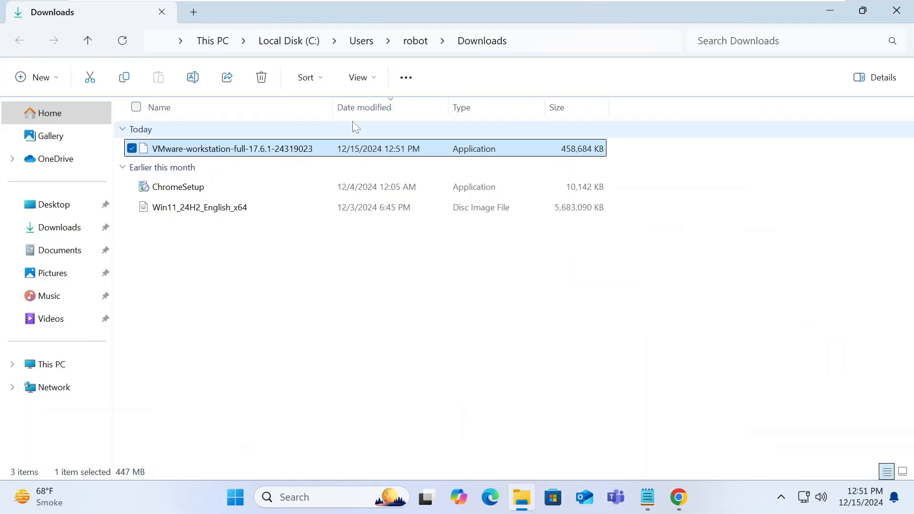
- Launch the downloaded VMware installer and allow it through User Account Control
{"action": "double_click", "coordinate": [231, 149]}
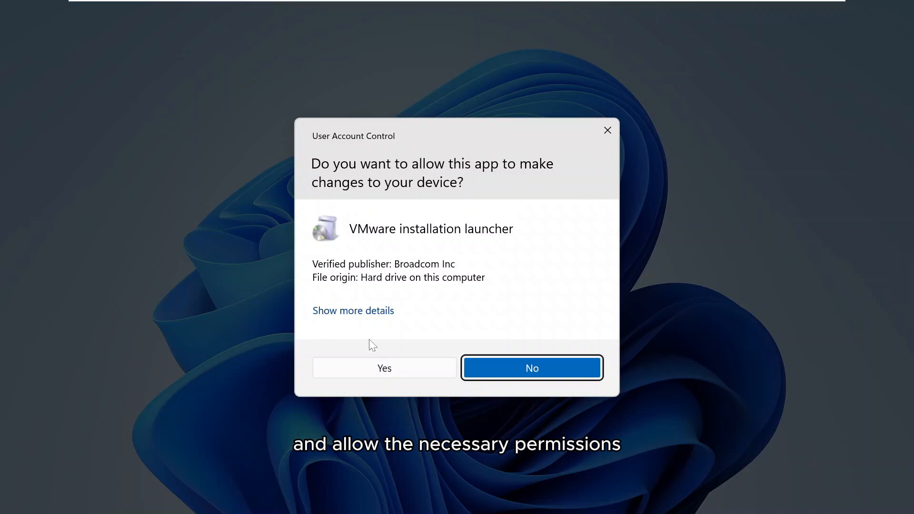
{"action": "left_click", "coordinate": [384, 367]}
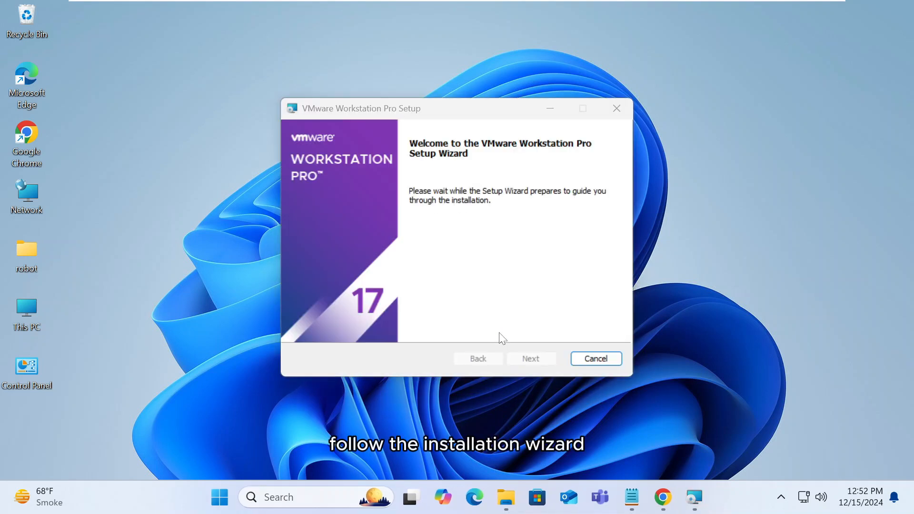
- Accept the license agreement and keep the default install location
{"action": "left_click", "coordinate": [531, 359]}
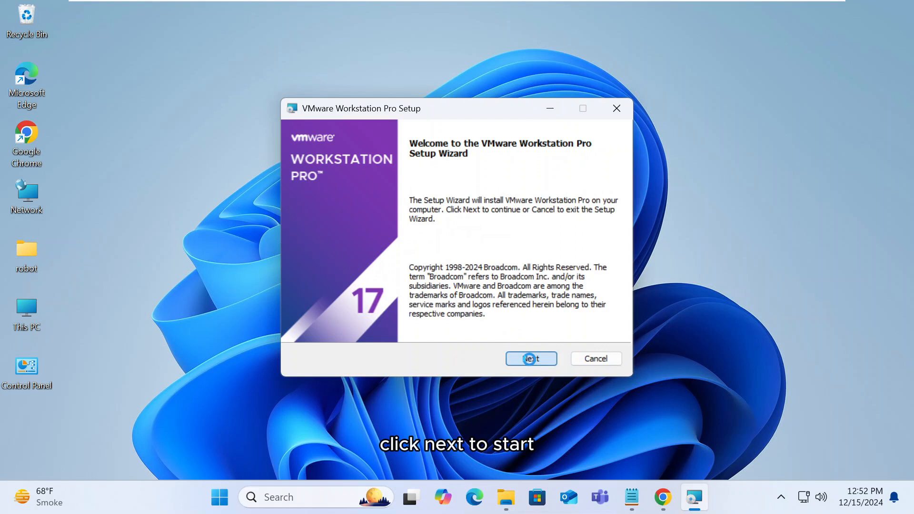
{"action": "left_click", "coordinate": [530, 358]}
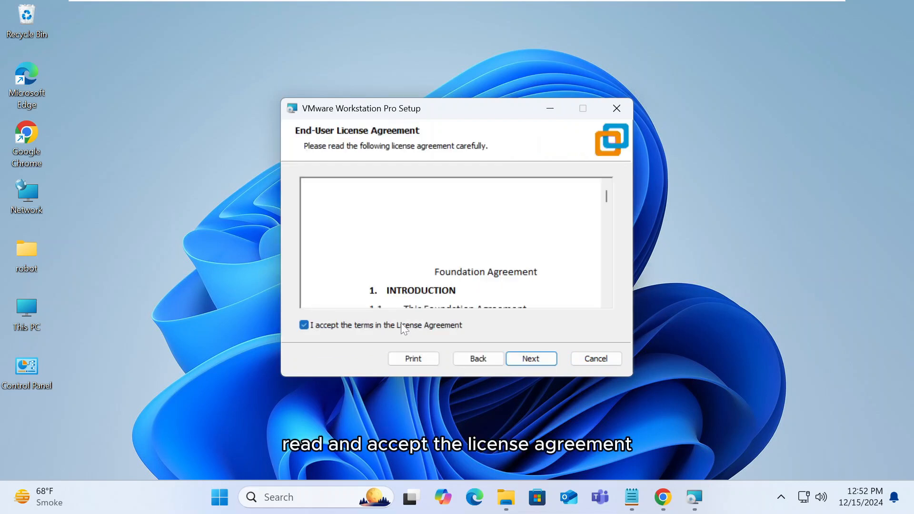
{"action": "left_click", "coordinate": [530, 359]}
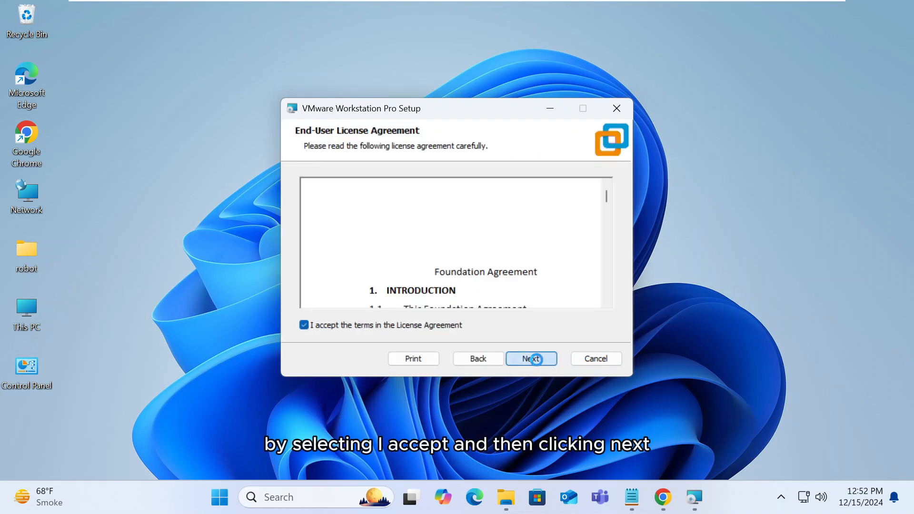
{"action": "left_click", "coordinate": [530, 359]}
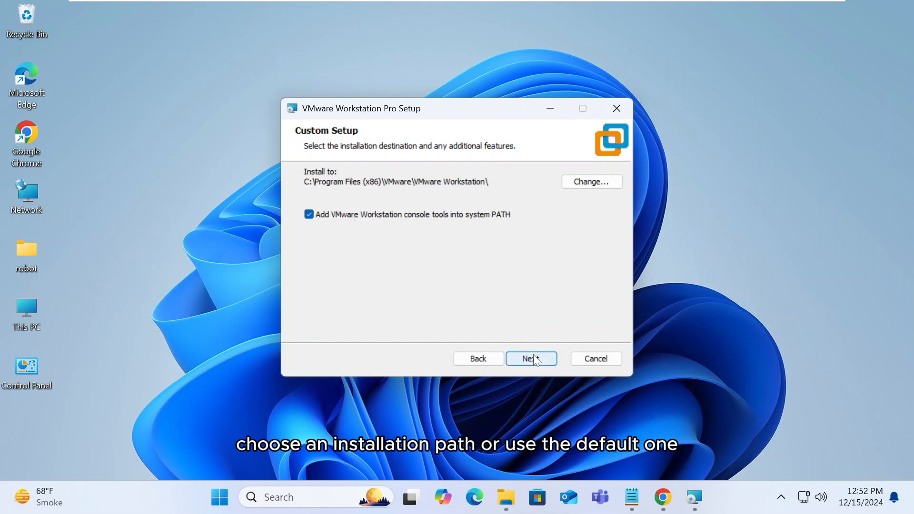
{"action": "left_click", "coordinate": [530, 359]}
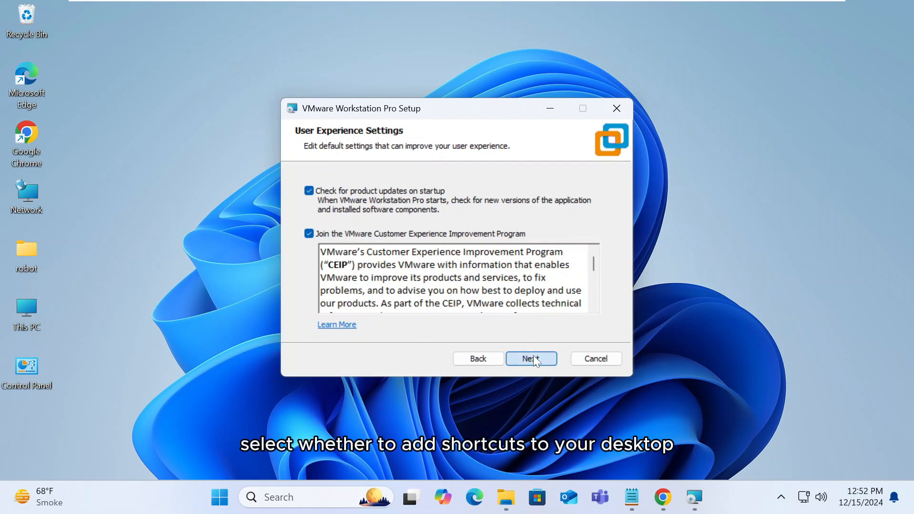
- Keep default experience settings and shortcuts, install Workstation Pro and finish the wizard
{"action": "left_click", "coordinate": [530, 359]}
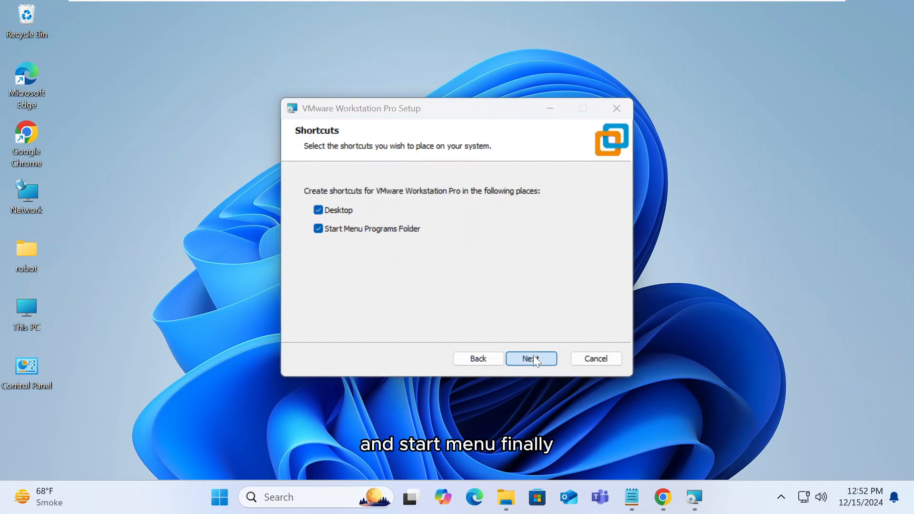
{"action": "left_click", "coordinate": [531, 359]}
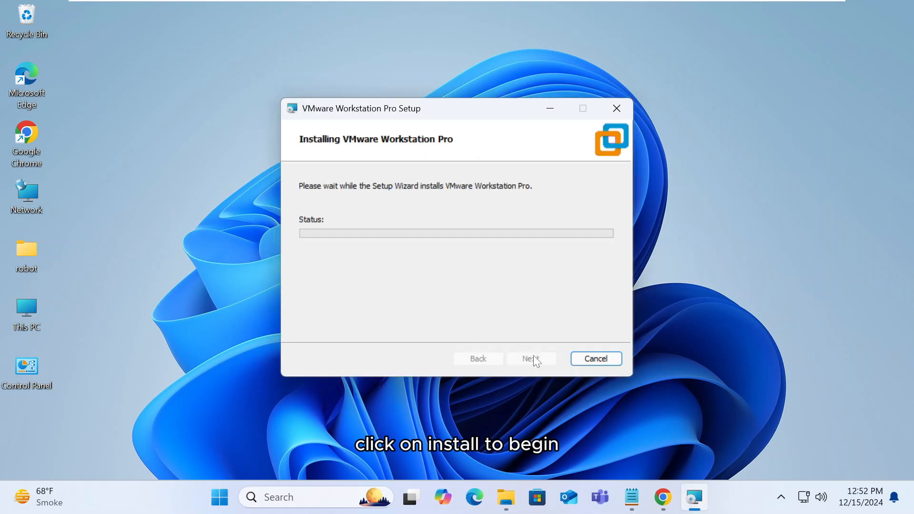
{"action": "left_click", "coordinate": [530, 359]}
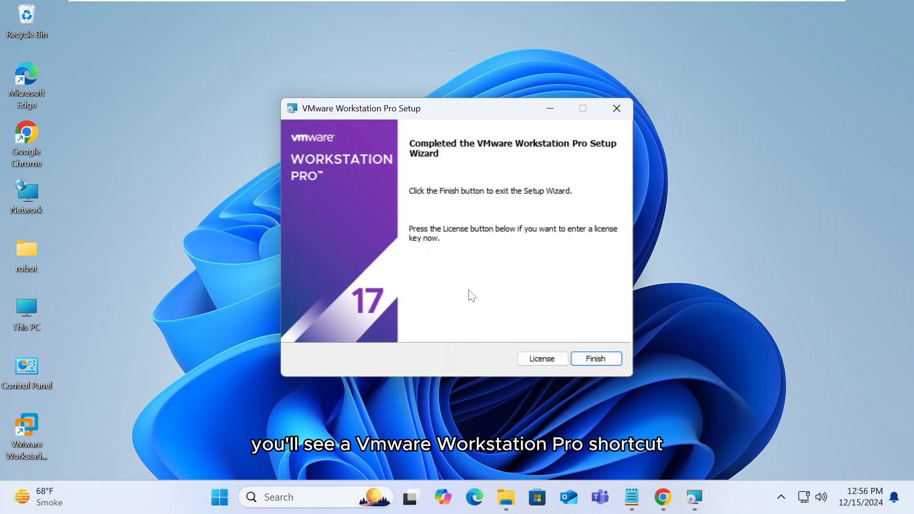
{"action": "mouse_move", "coordinate": [575, 349]}
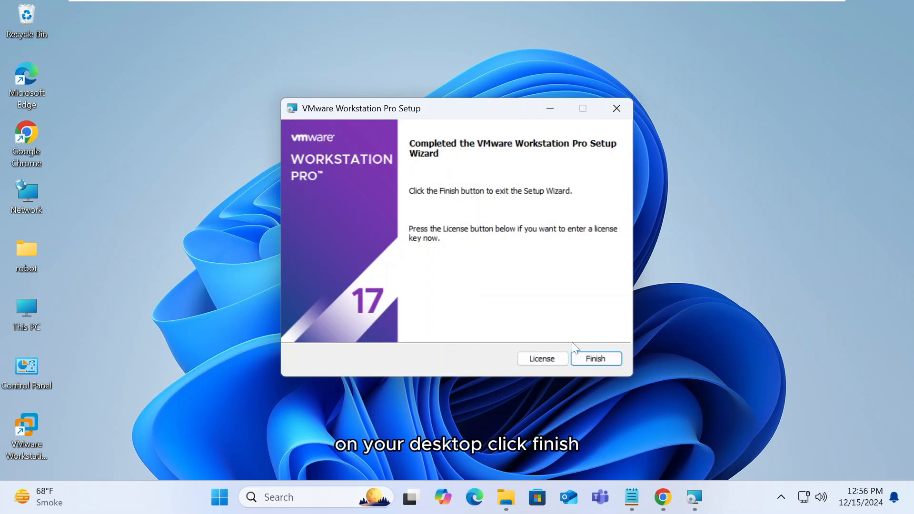
{"action": "left_click", "coordinate": [595, 359]}
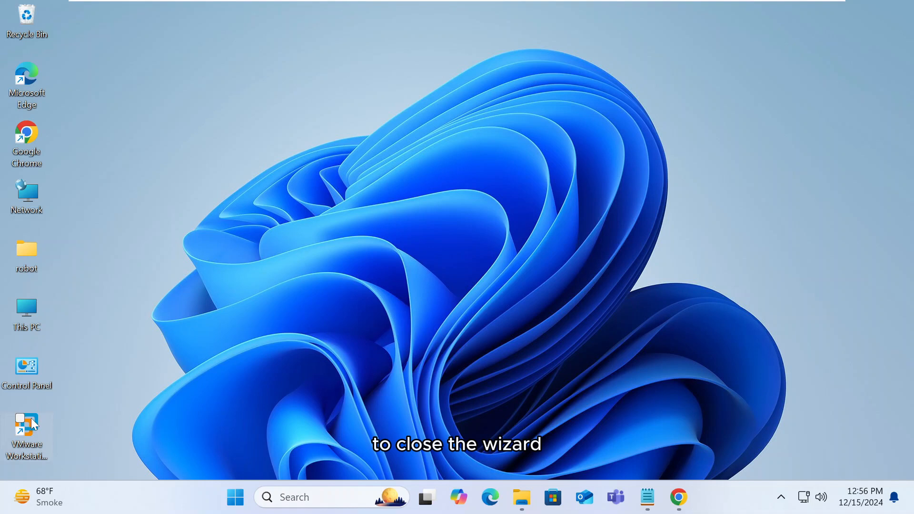
{"action": "mouse_move", "coordinate": [26, 428]}
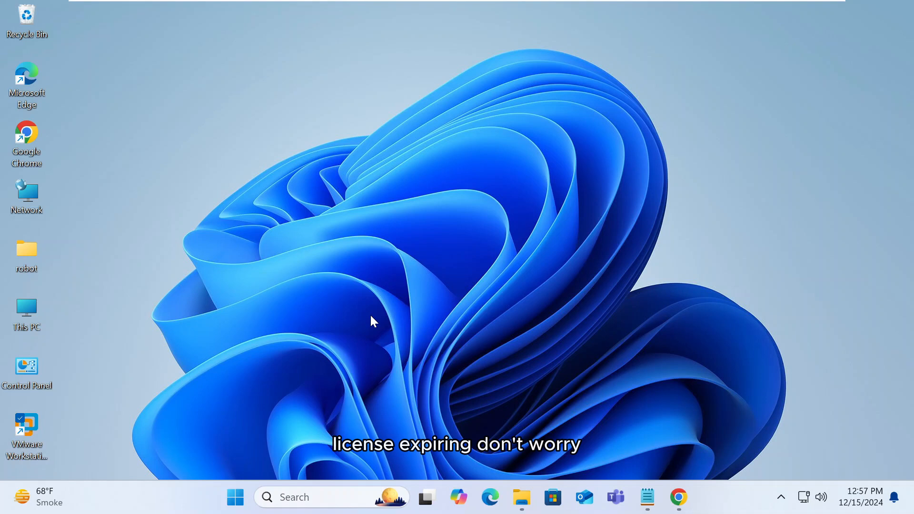
- Launch VMware Workstation from the desktop, choose the free personal-use license and reach Home
{"action": "double_click", "coordinate": [27, 429]}
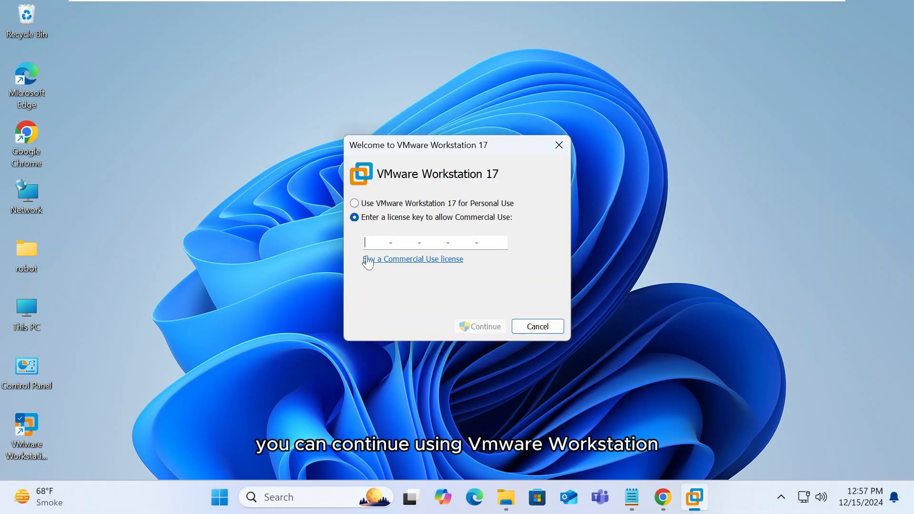
{"action": "left_click", "coordinate": [355, 203]}
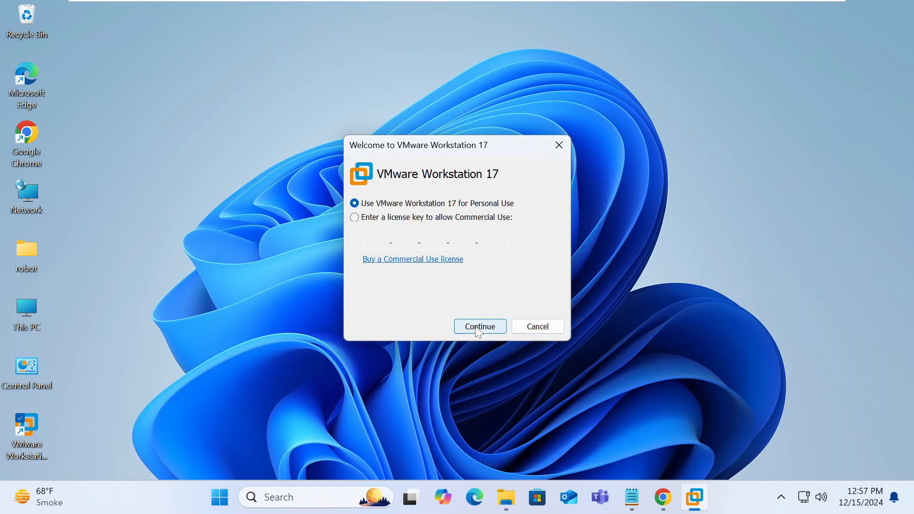
{"action": "left_click", "coordinate": [479, 325]}
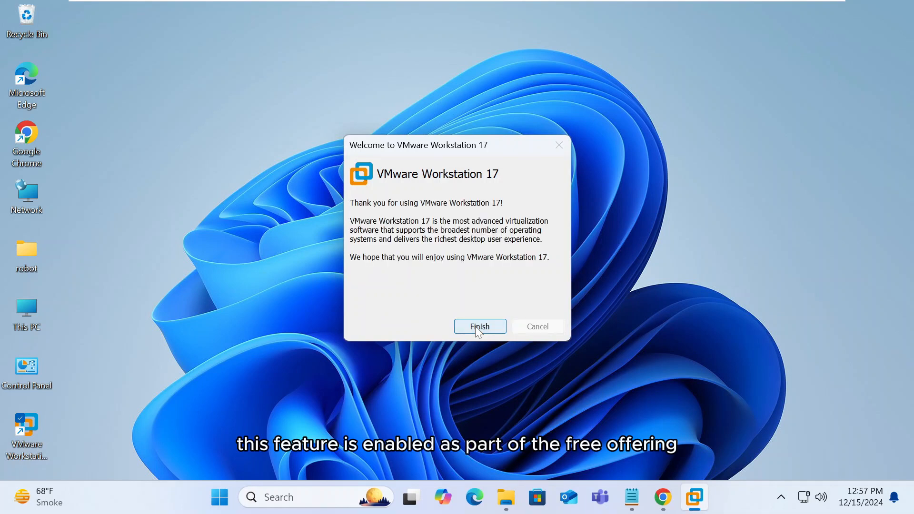
{"action": "left_click", "coordinate": [479, 327]}
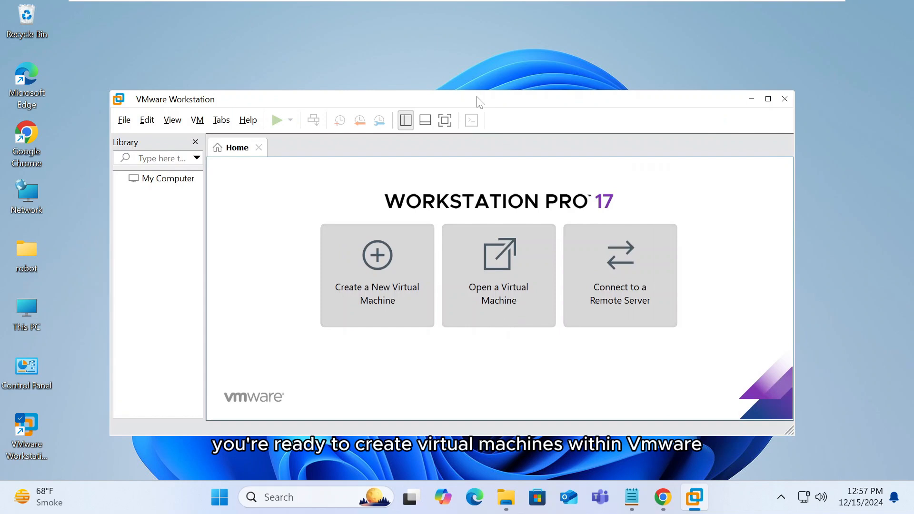
{"action": "mouse_move", "coordinate": [377, 274]}
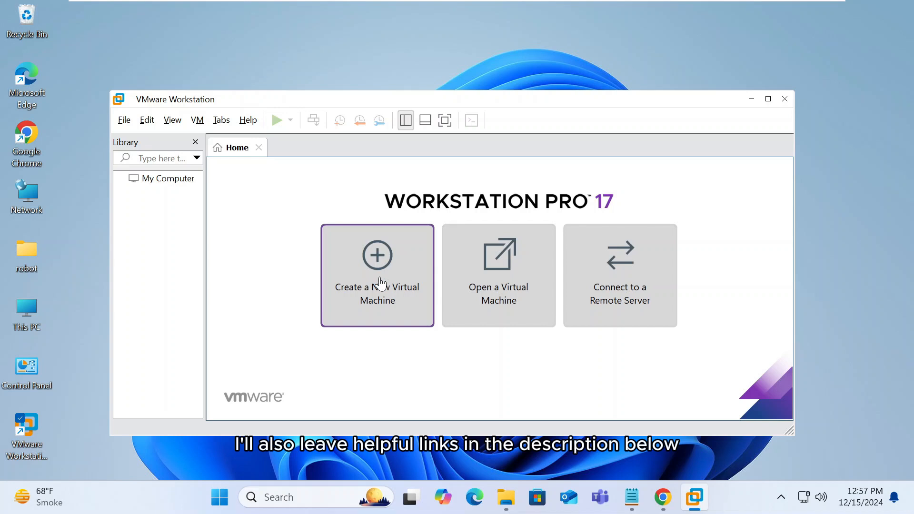
- Start the New Virtual Machine Wizard from the Home tab
{"action": "left_click", "coordinate": [377, 277]}
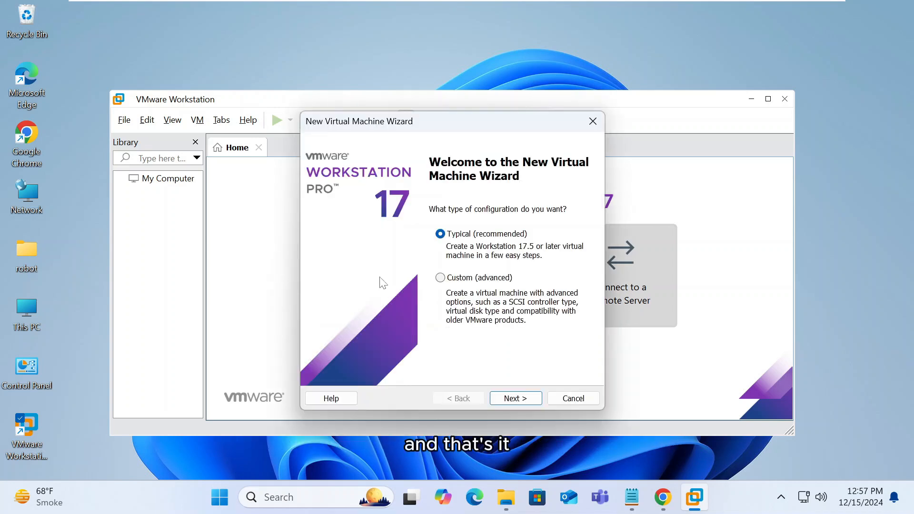
- Continue with Typical configuration and choose to install from an installer disc image (iso)
{"action": "left_click", "coordinate": [515, 398]}
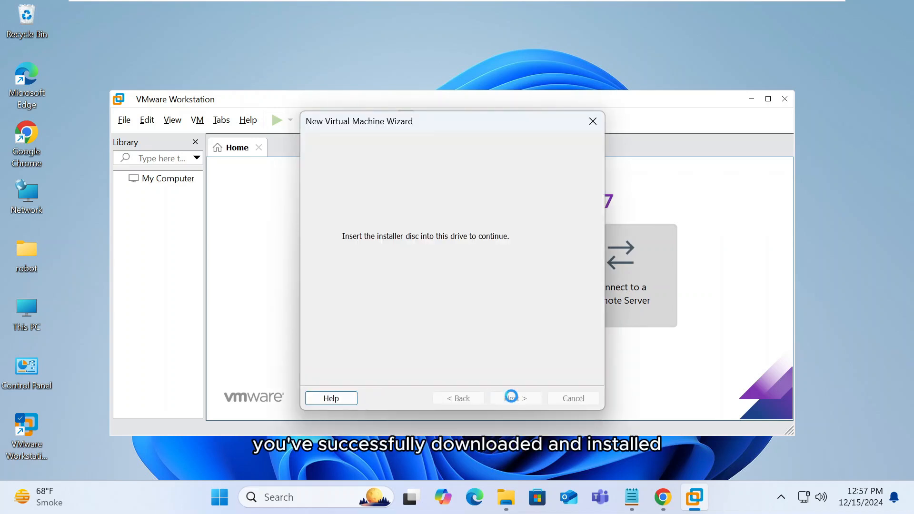
{"action": "left_click", "coordinate": [511, 398]}
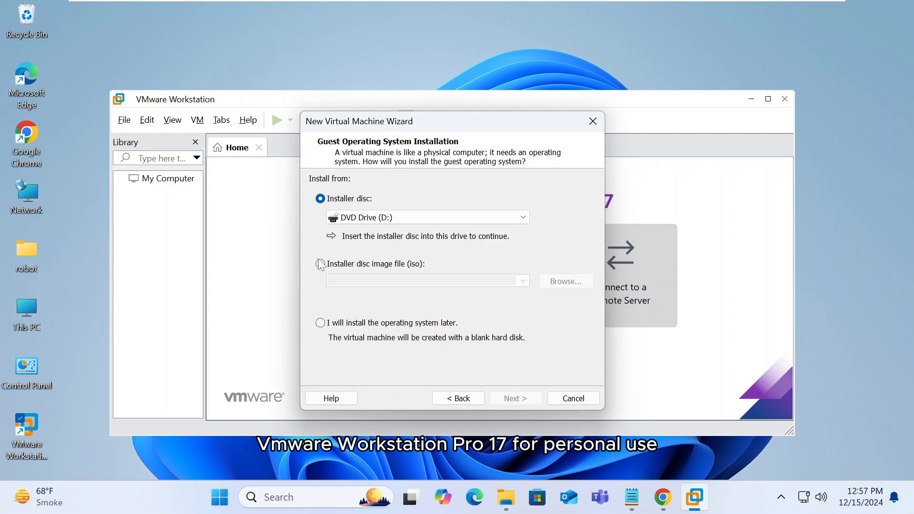
{"action": "left_click", "coordinate": [320, 264]}
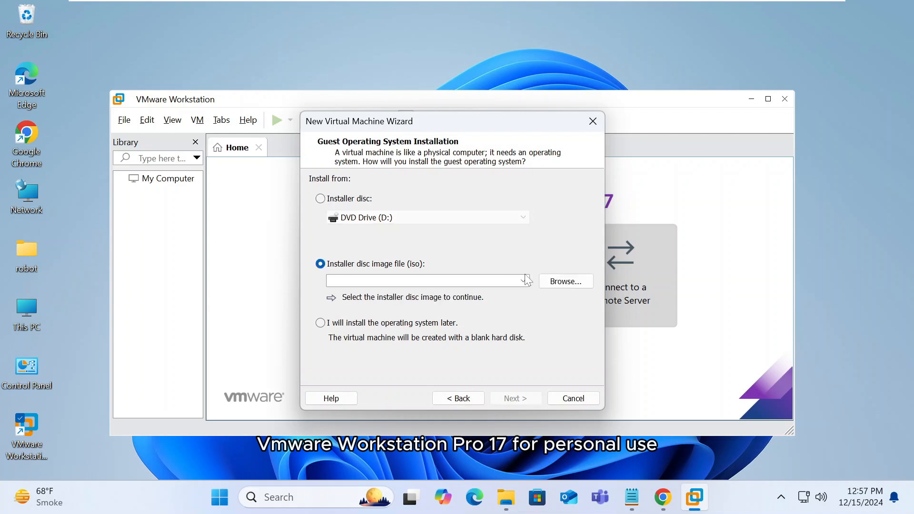
{"action": "mouse_move", "coordinate": [565, 282]}
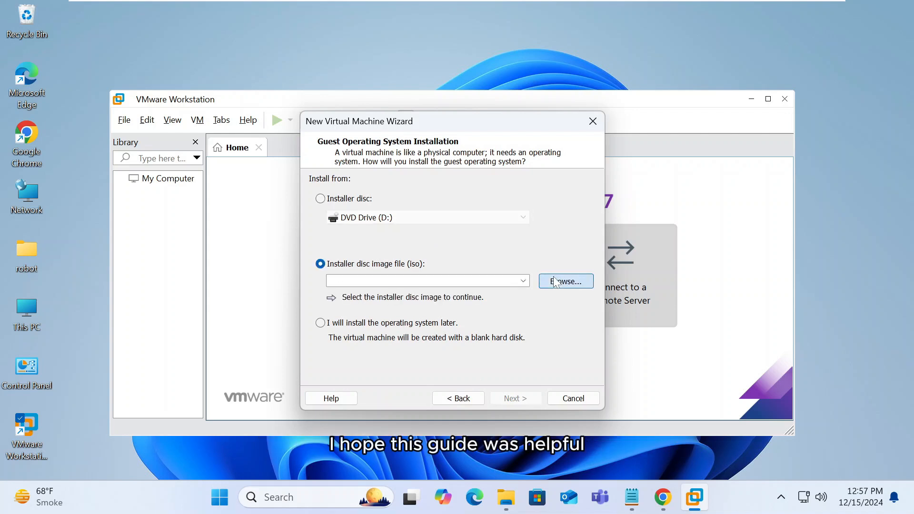
{"action": "left_click", "coordinate": [564, 282]}
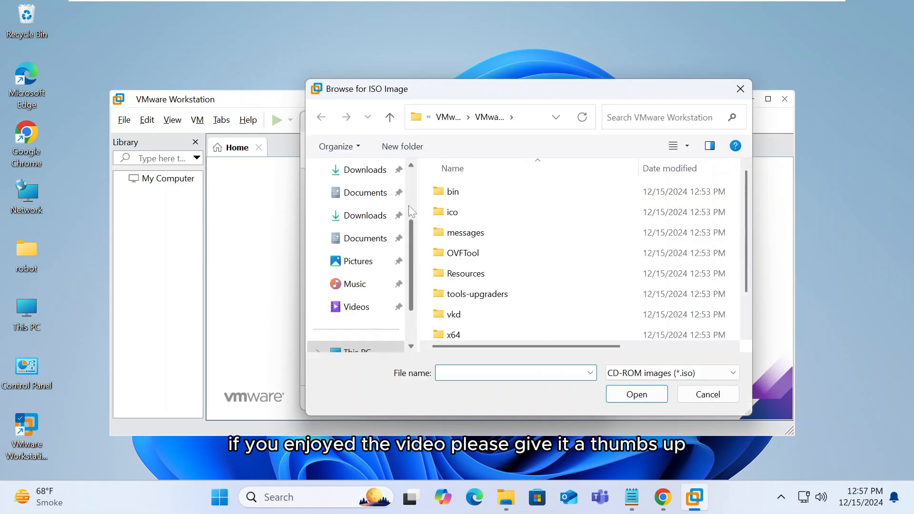
- Browse Desktop for an ISO, then cancel the browse dialog and the wizard
{"action": "left_click", "coordinate": [360, 266]}
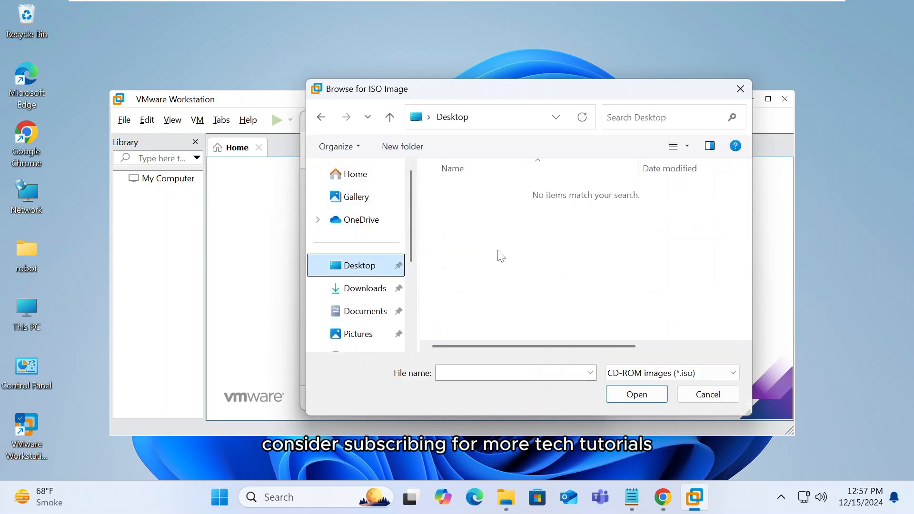
{"action": "left_click", "coordinate": [708, 395]}
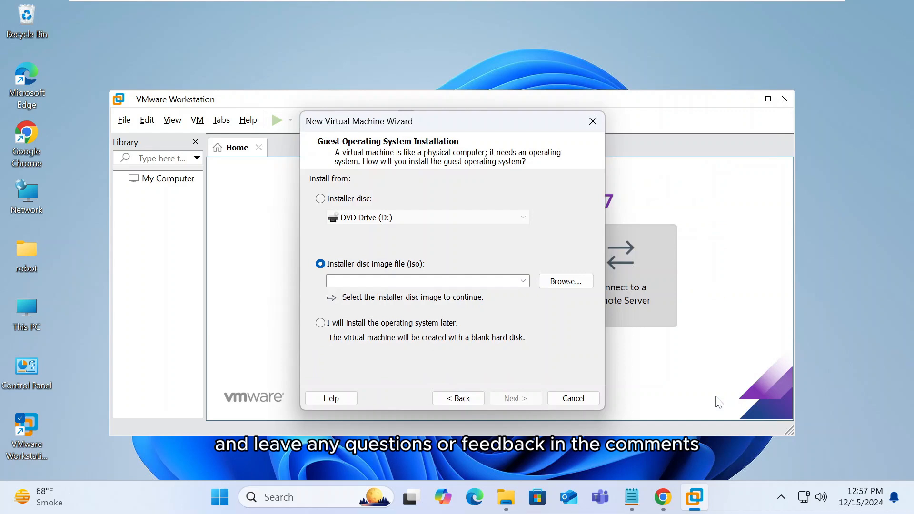
{"action": "left_click", "coordinate": [573, 398]}
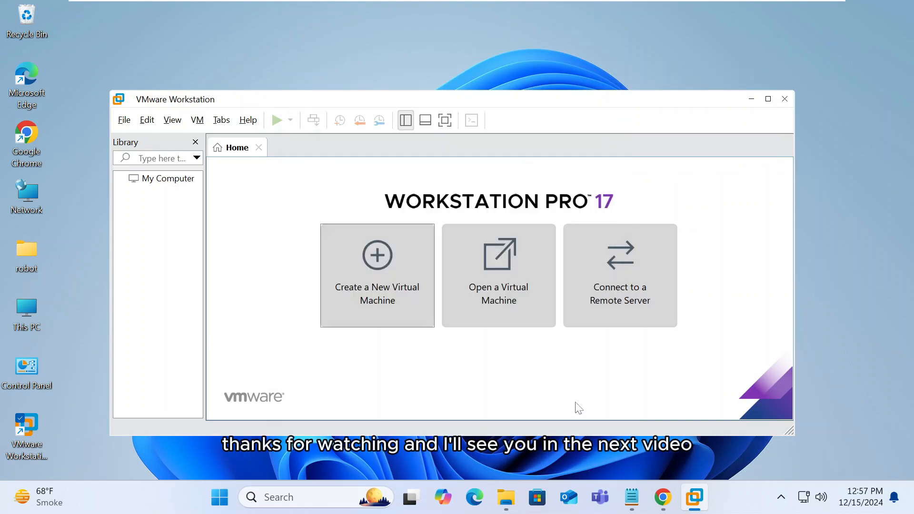